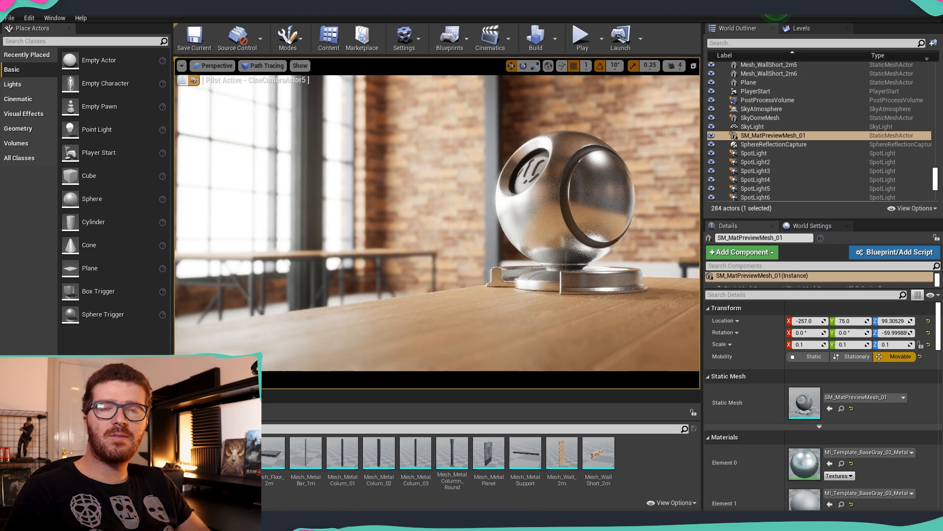
mouse_move(401, 289)
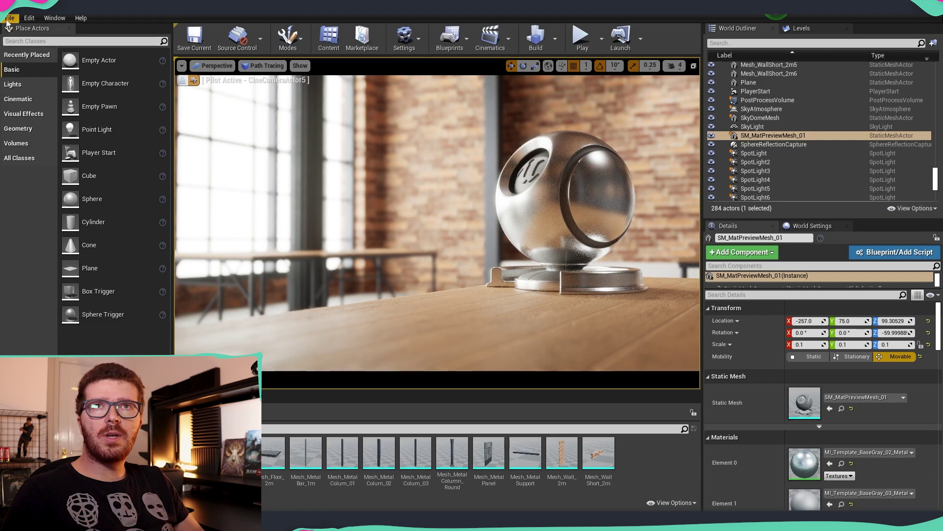
- Open the Edit menu to reach Editor Preferences and Project Settings
left_click(29, 18)
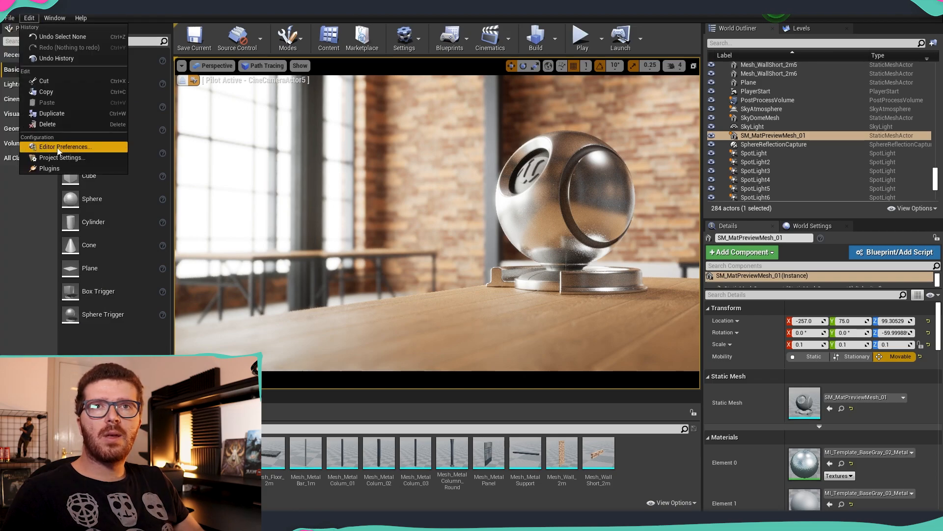
- Open Project Settings and filter by 'ray tra' to confirm Ray Tracing is enabled
left_click(62, 158)
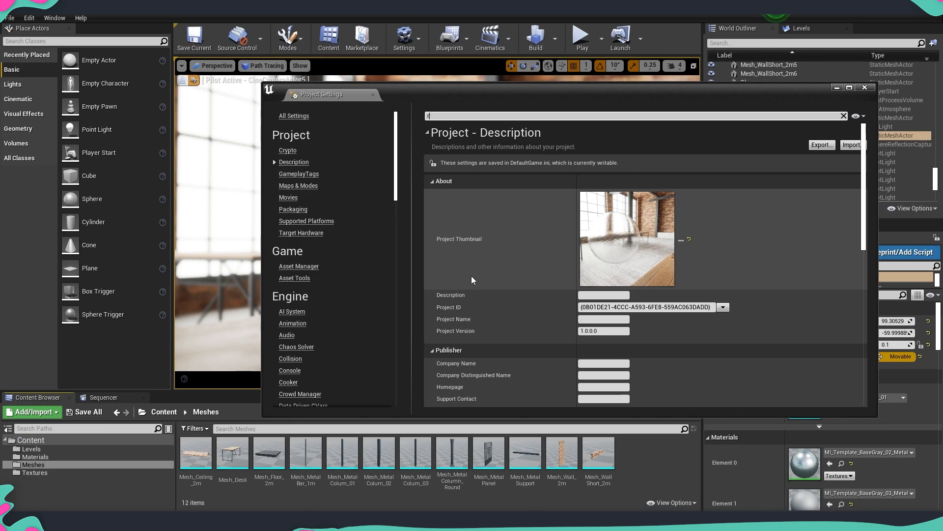
type("ray tra")
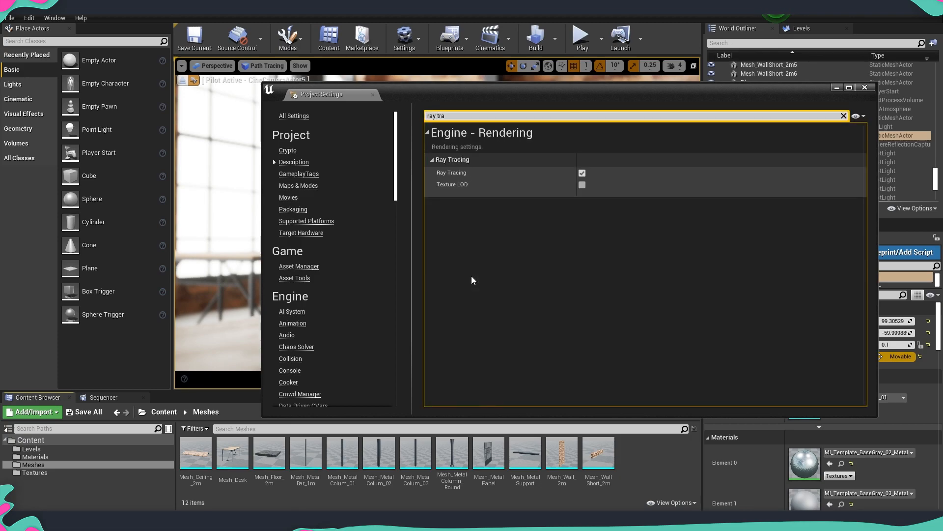
mouse_move(462, 174)
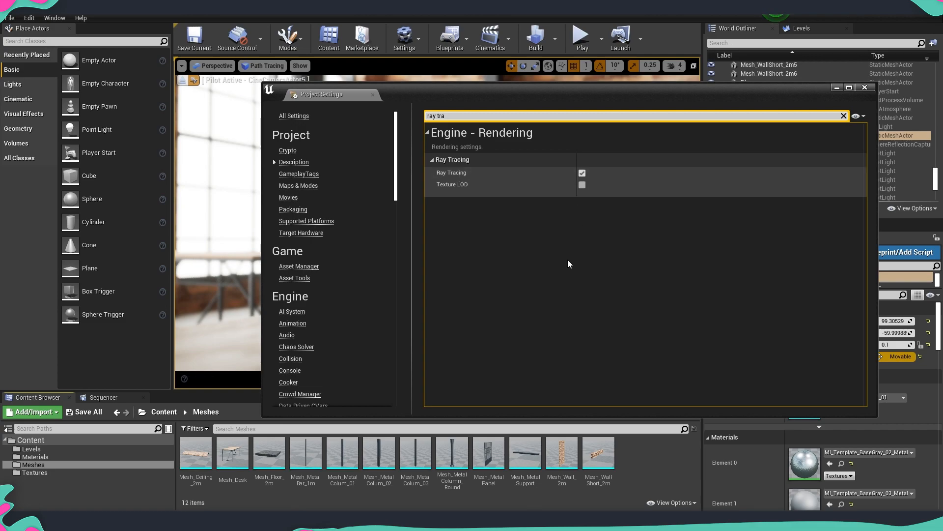
mouse_move(345, 289)
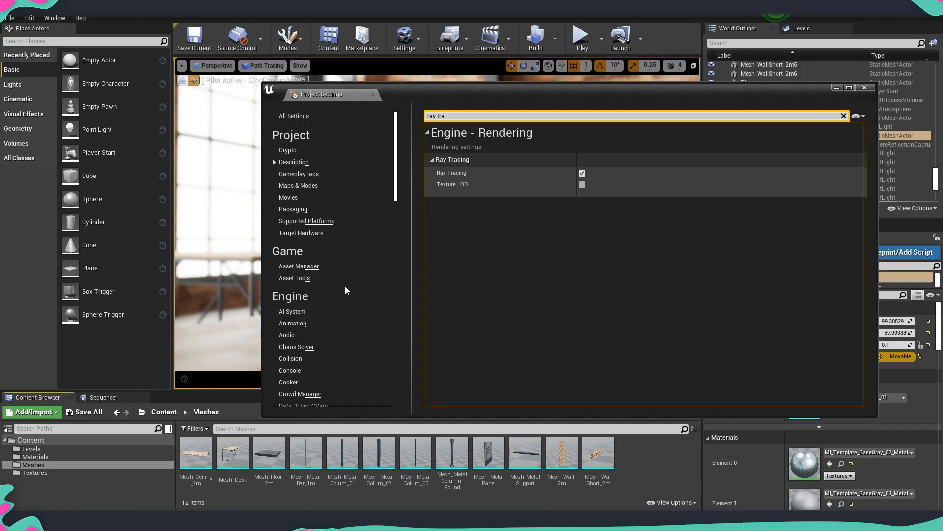
mouse_move(324, 268)
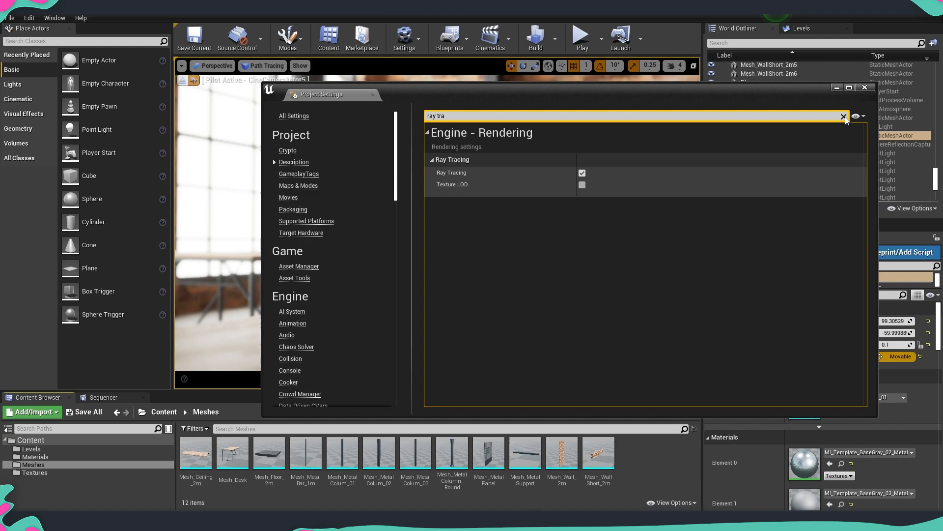
mouse_move(719, 115)
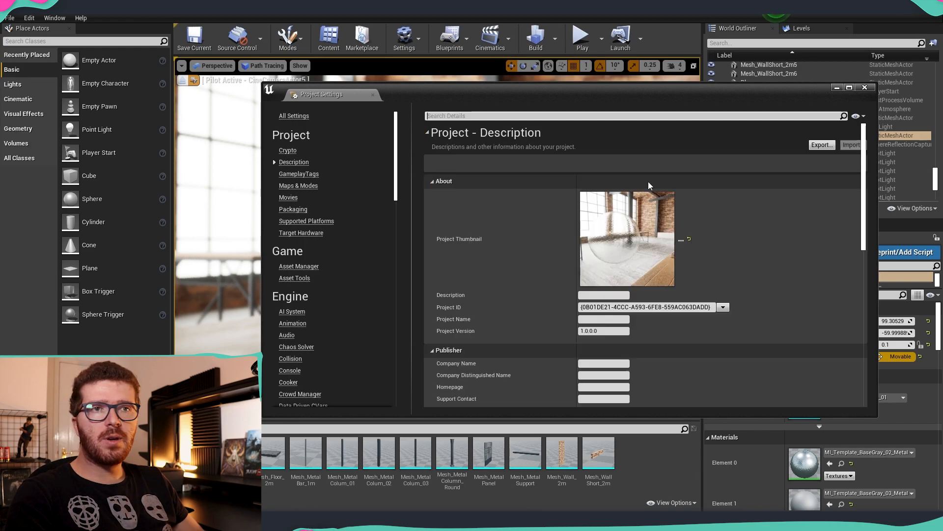
- Go to Platforms > Windows and keep DirectX 12 as the Default RHI
scroll("down", 3)
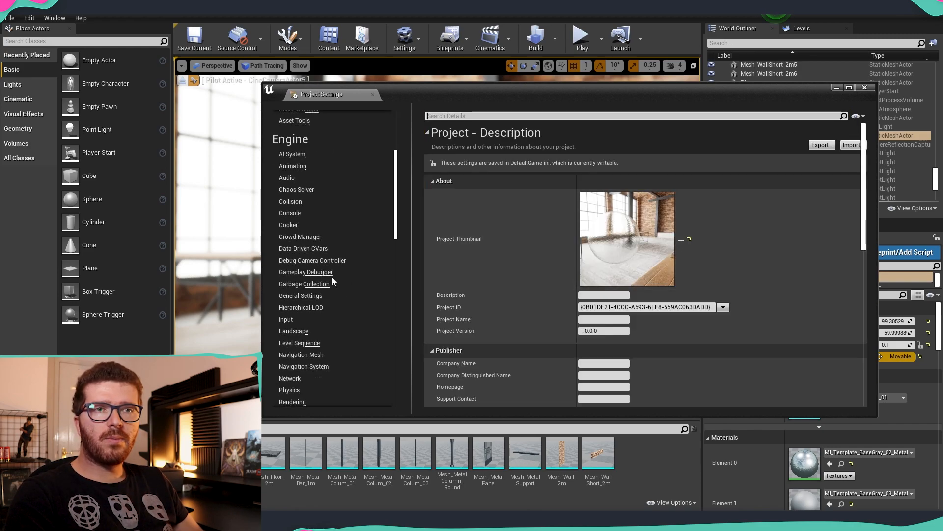
scroll("down", 3)
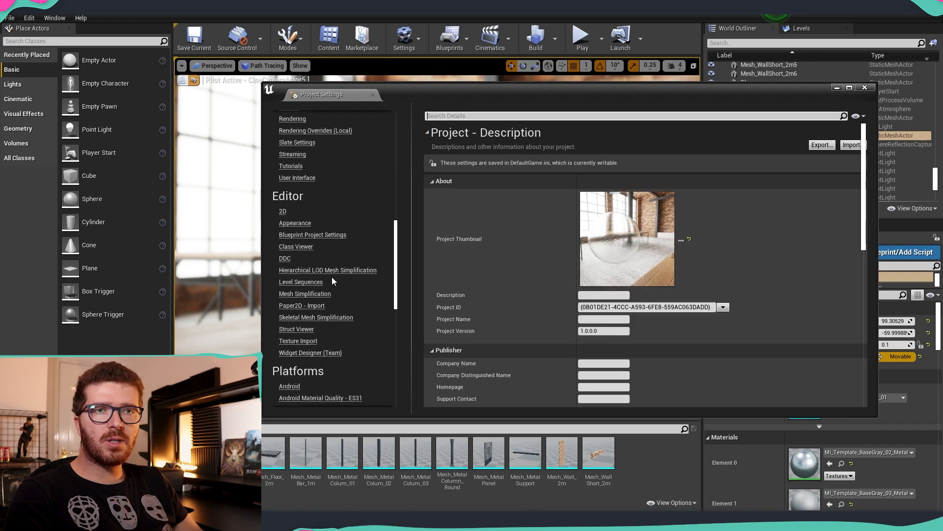
scroll("down", 3)
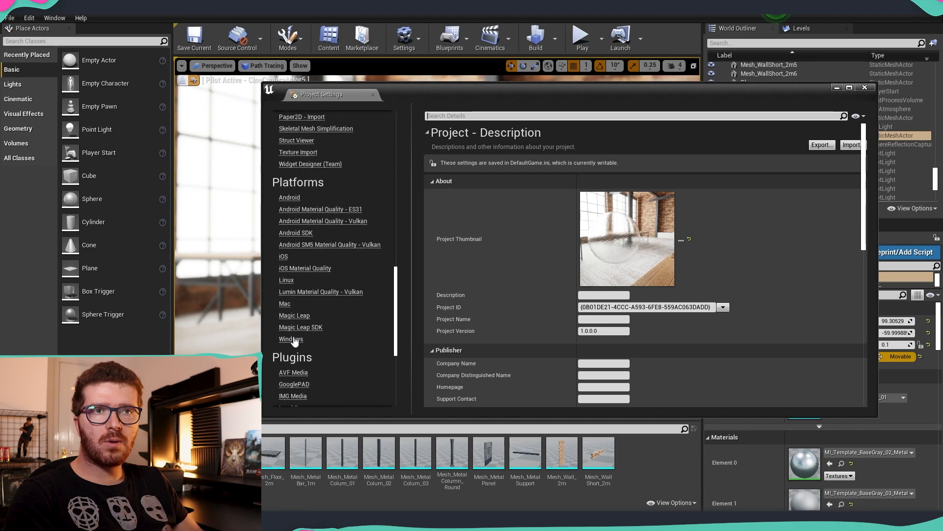
left_click(291, 339)
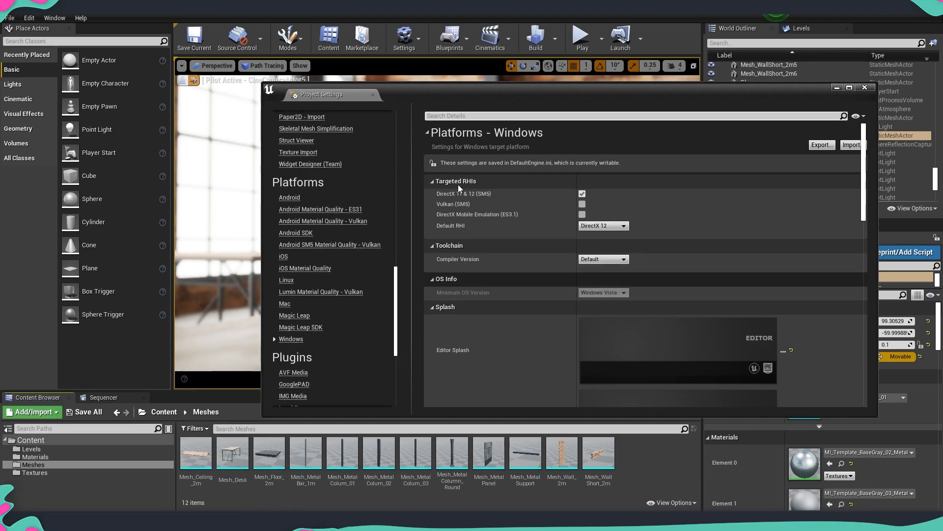
mouse_move(450, 229)
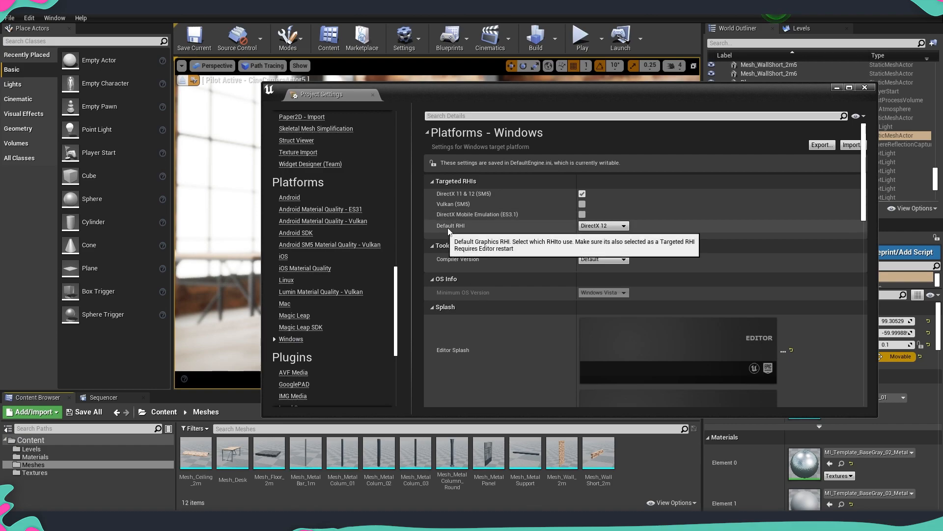
mouse_move(459, 230)
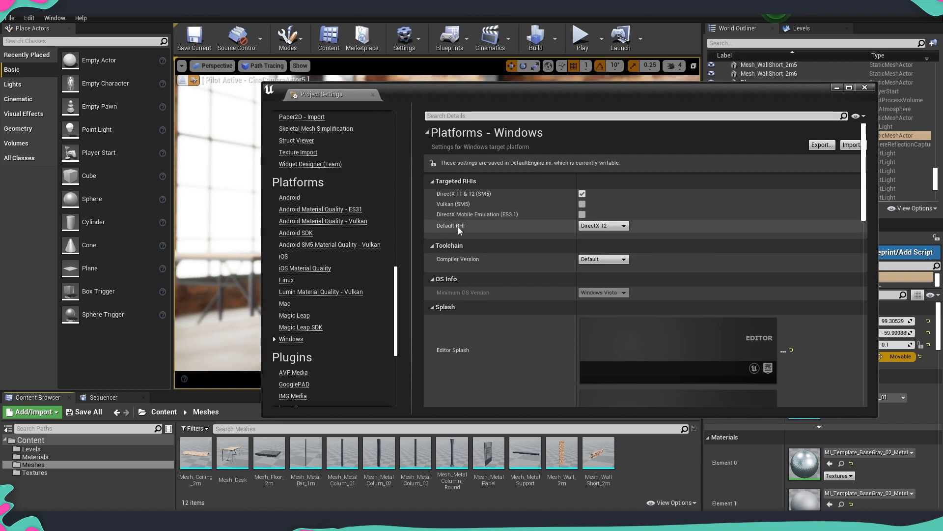
left_click(603, 225)
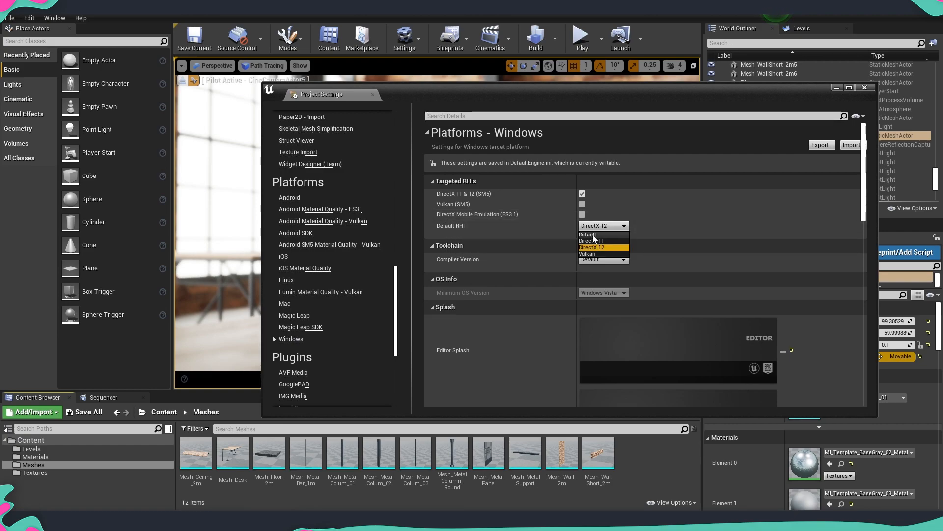
mouse_move(595, 252)
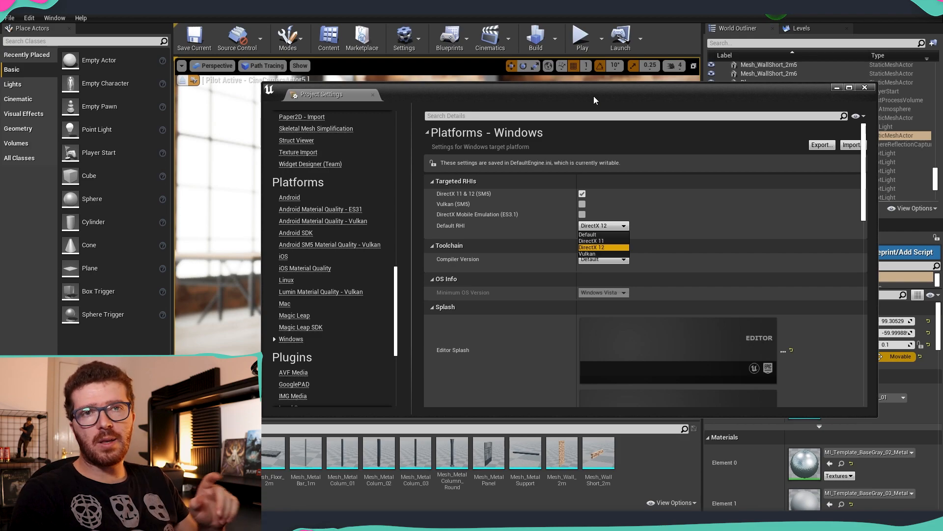
mouse_move(866, 503)
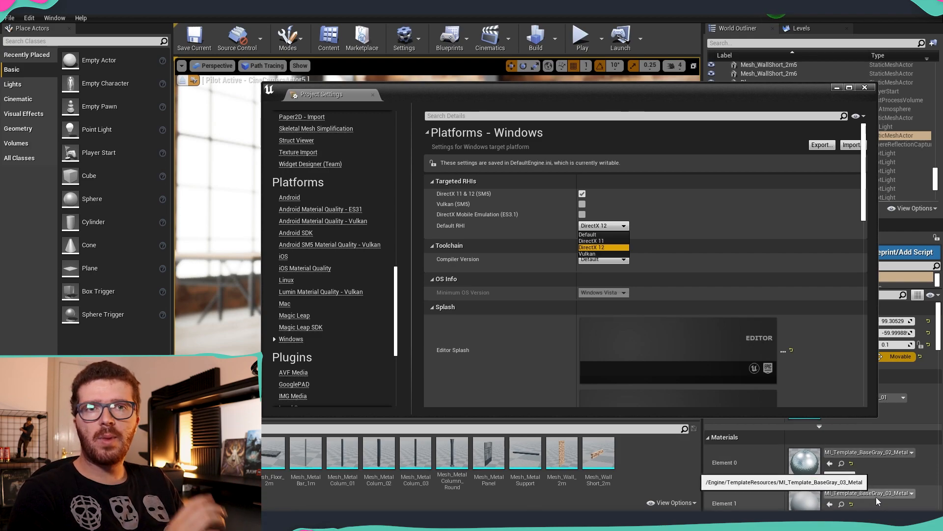
mouse_move(703, 402)
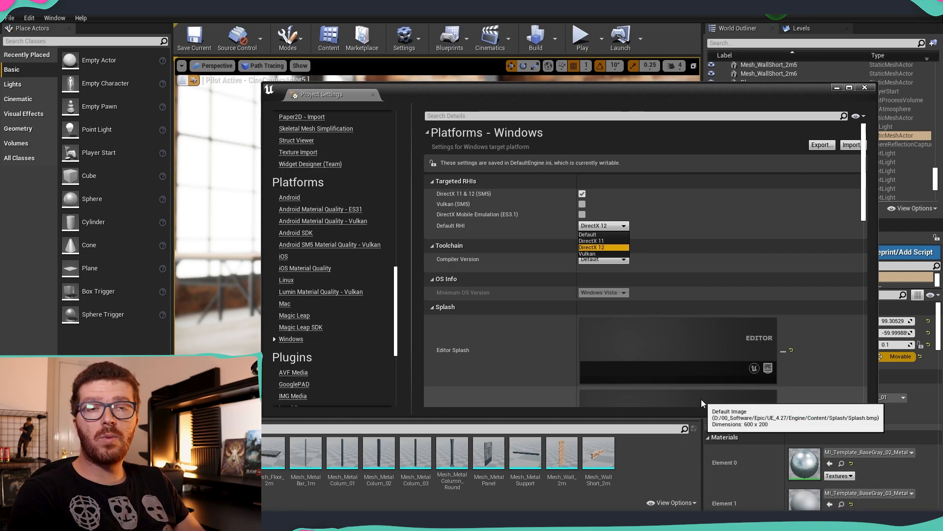
left_click(866, 87)
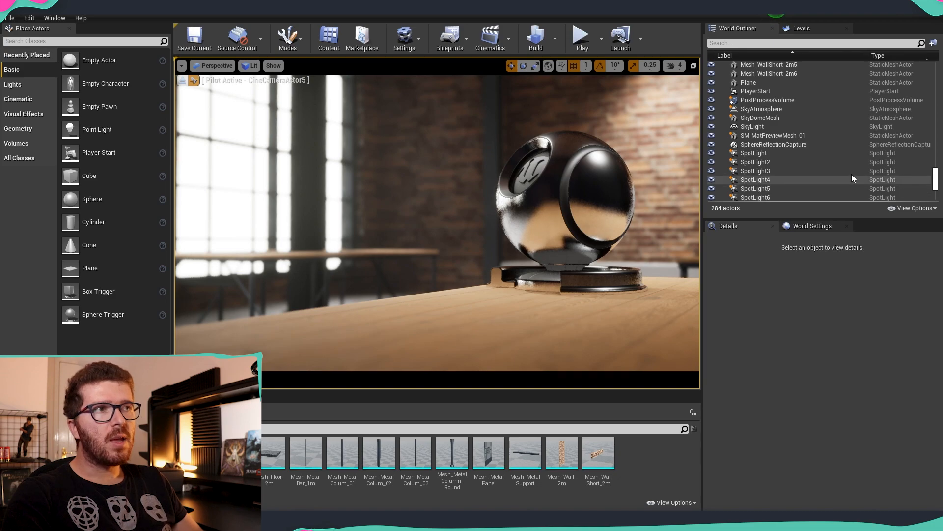
- Select PostProcessVolume and filter its Details by 'path' for 64 bounces and 1200 samples
left_click(767, 99)
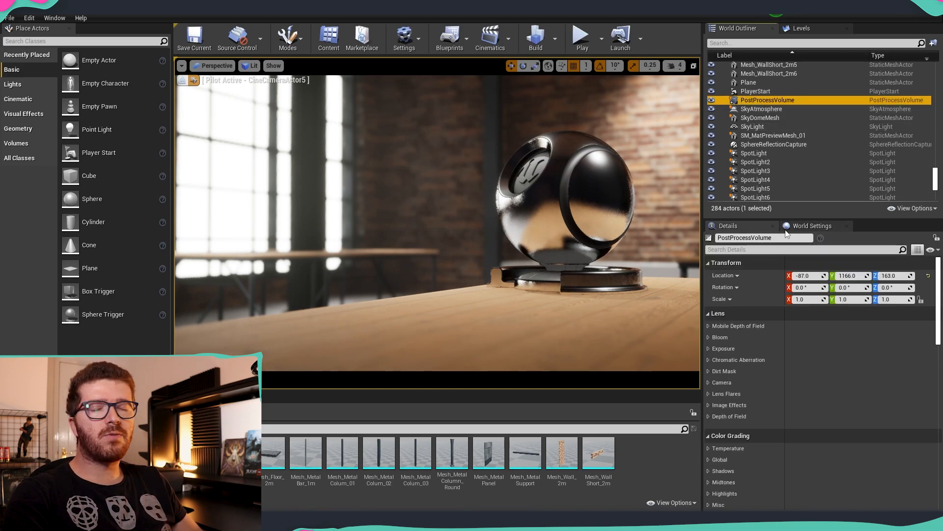
mouse_move(812, 226)
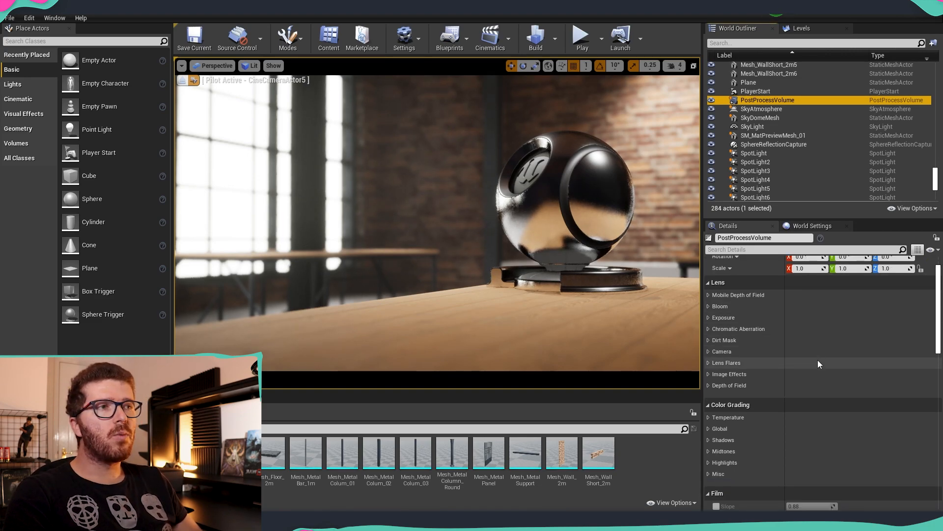
scroll("up", 3)
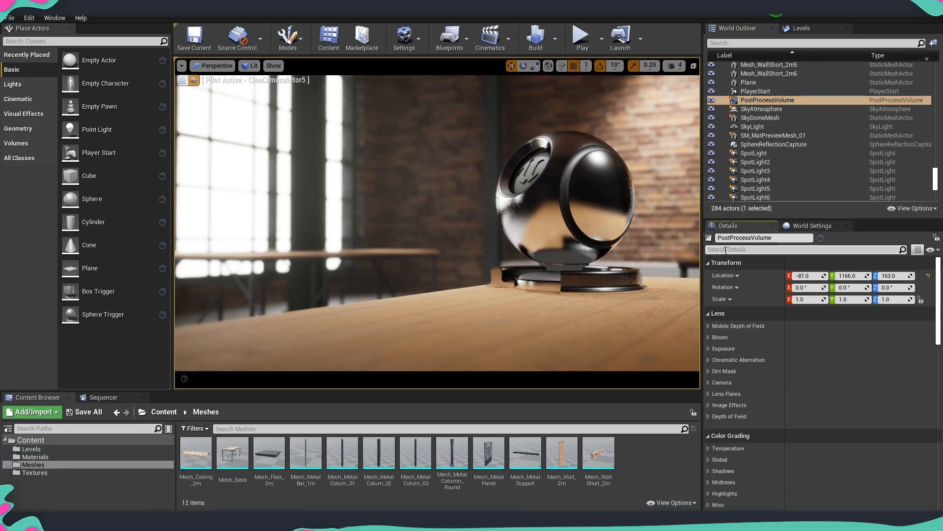
type("path")
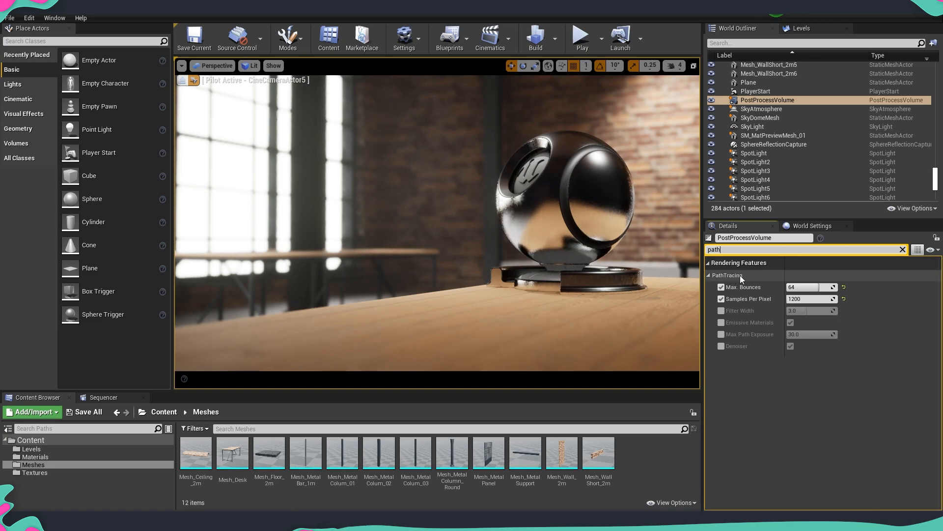
mouse_move(745, 307)
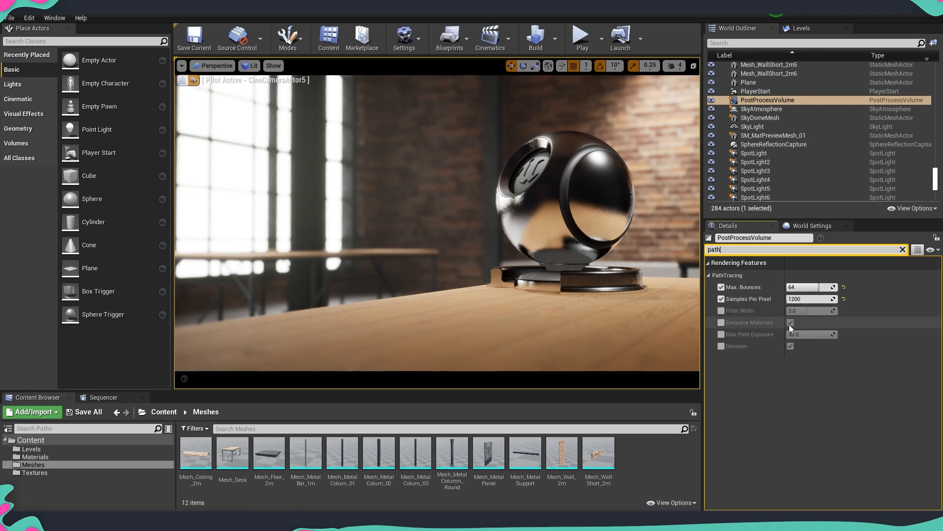
- Tick the PostProcessVolume's Denoiser override, leaving denoising unchecked
left_click(790, 321)
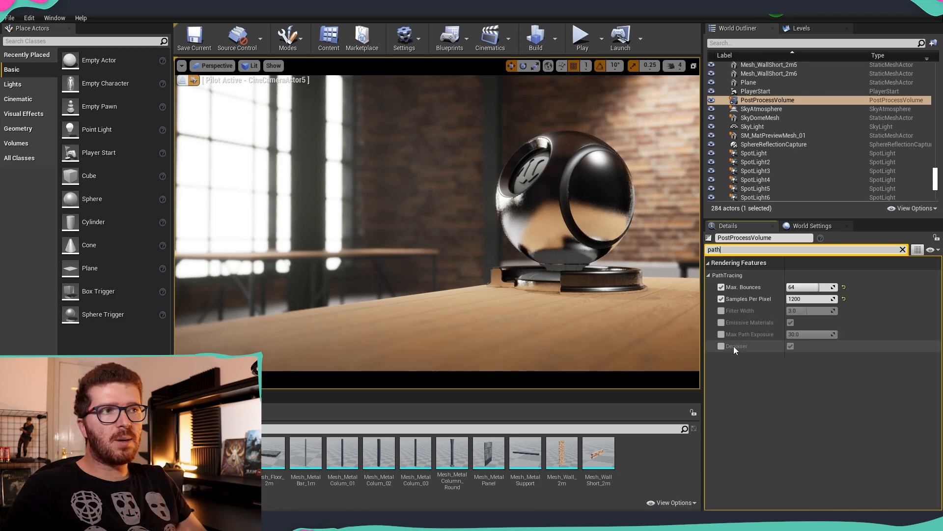
mouse_move(734, 346)
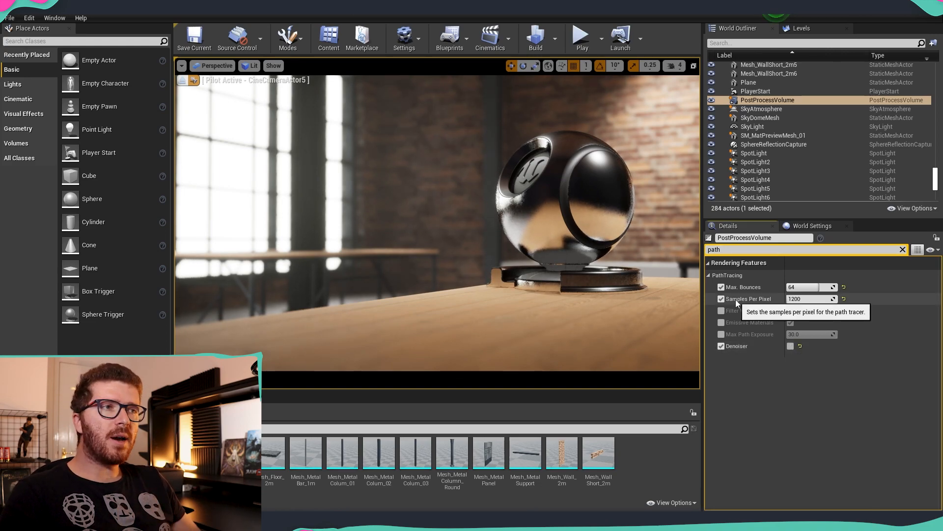
mouse_move(745, 287)
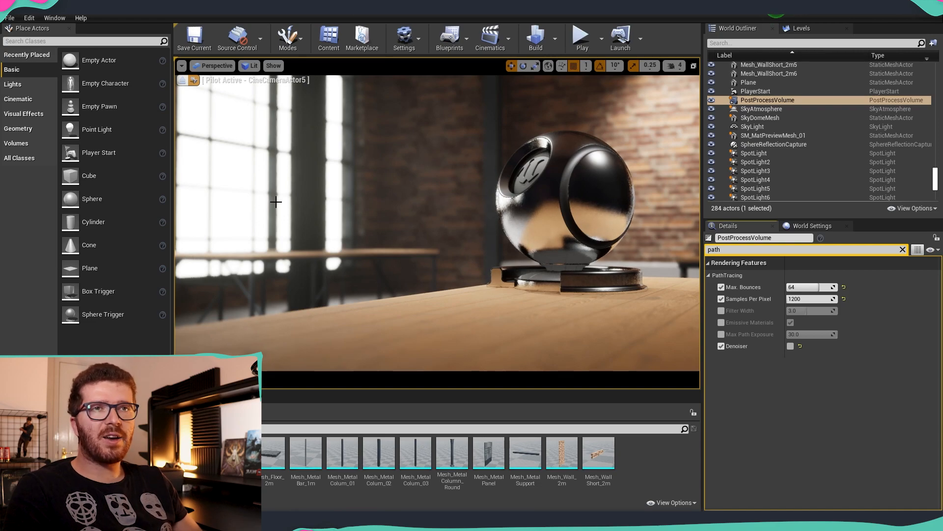
mouse_move(416, 219)
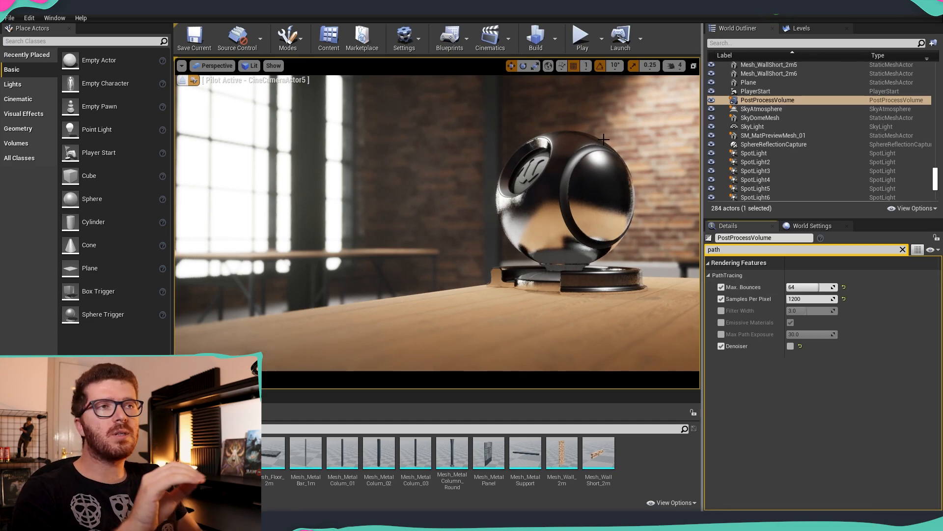
- Switch the viewport view mode from Lit to Path Tracing
left_click(250, 65)
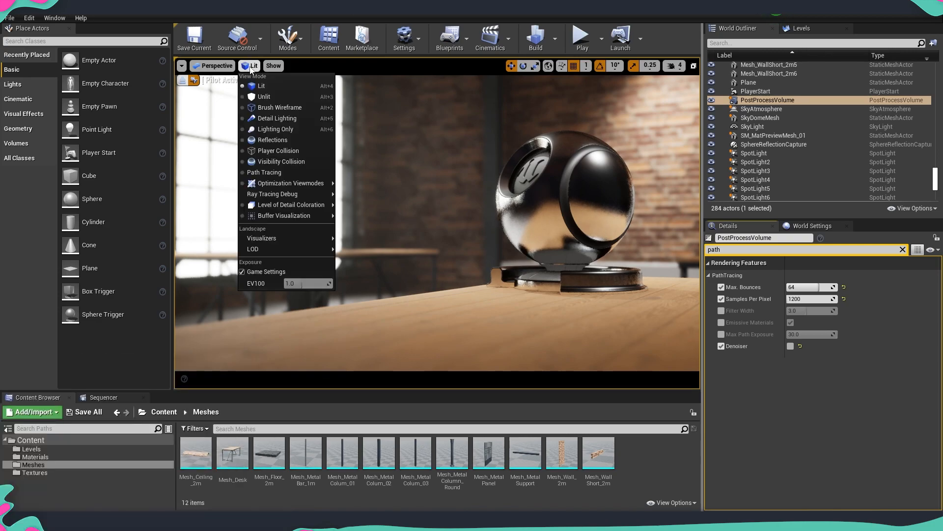
mouse_move(279, 150)
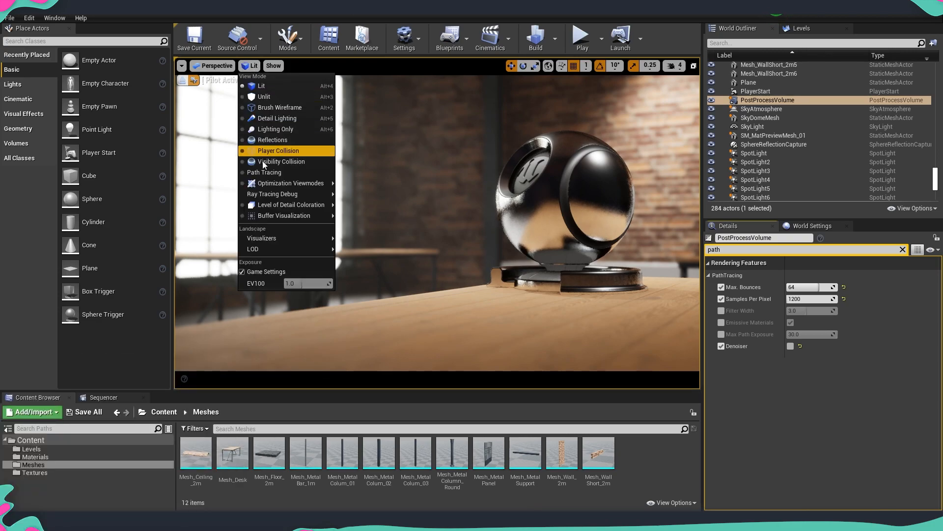
mouse_move(264, 172)
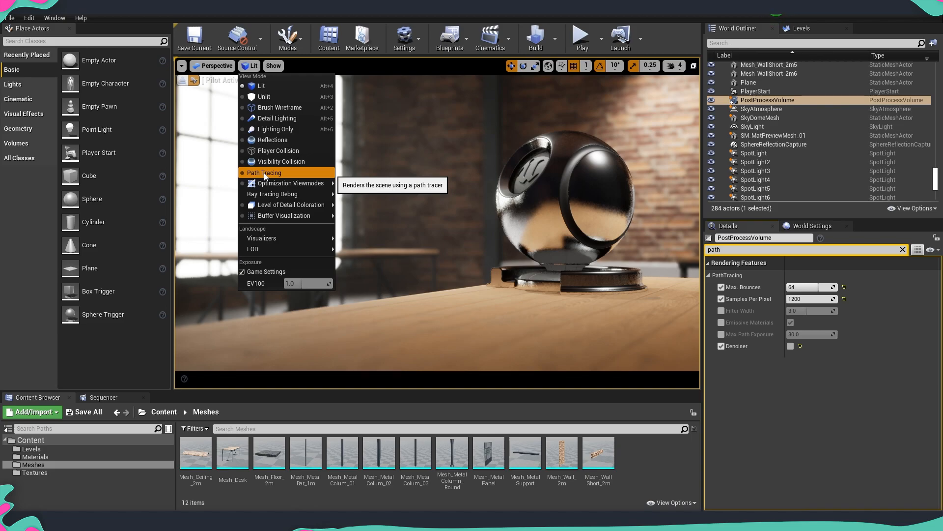
left_click(263, 173)
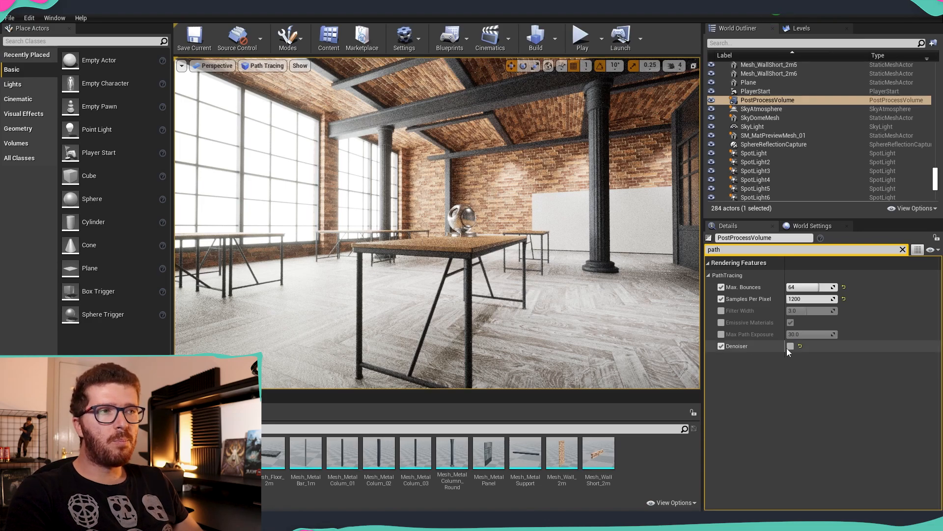
mouse_move(791, 346)
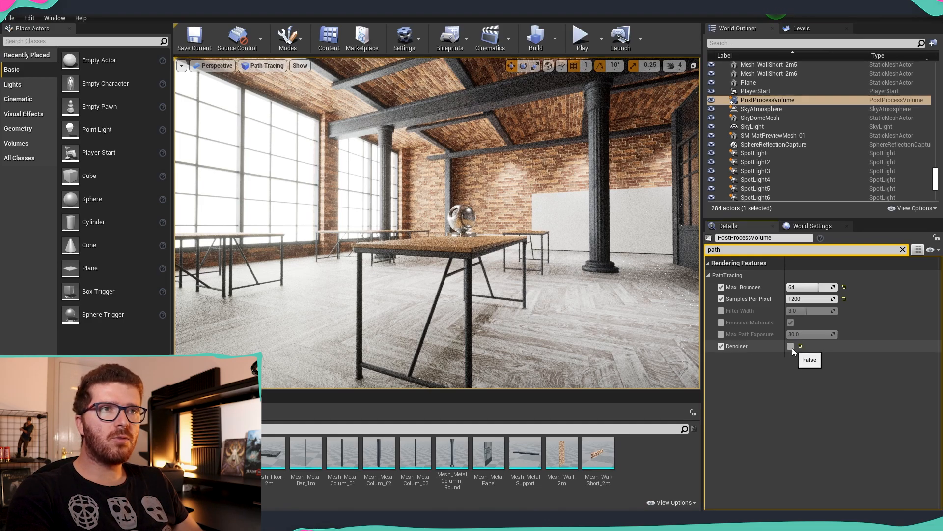
- Tick the PostProcessVolume's Denoiser value to enable path tracer denoising
left_click(790, 346)
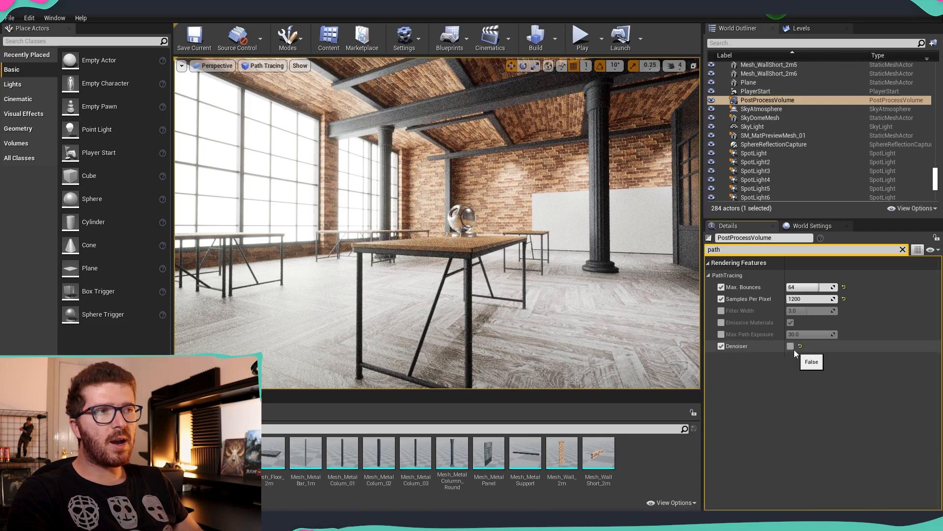
left_click(791, 346)
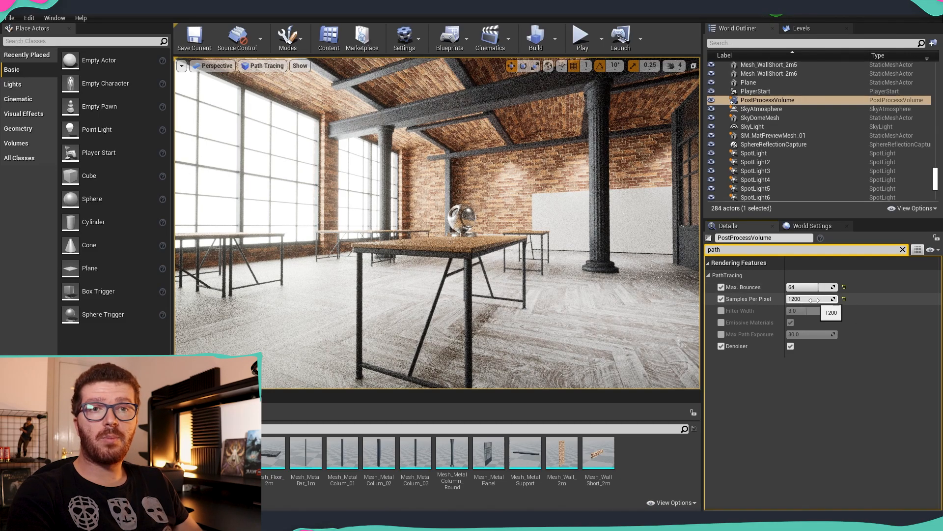
mouse_move(742, 350)
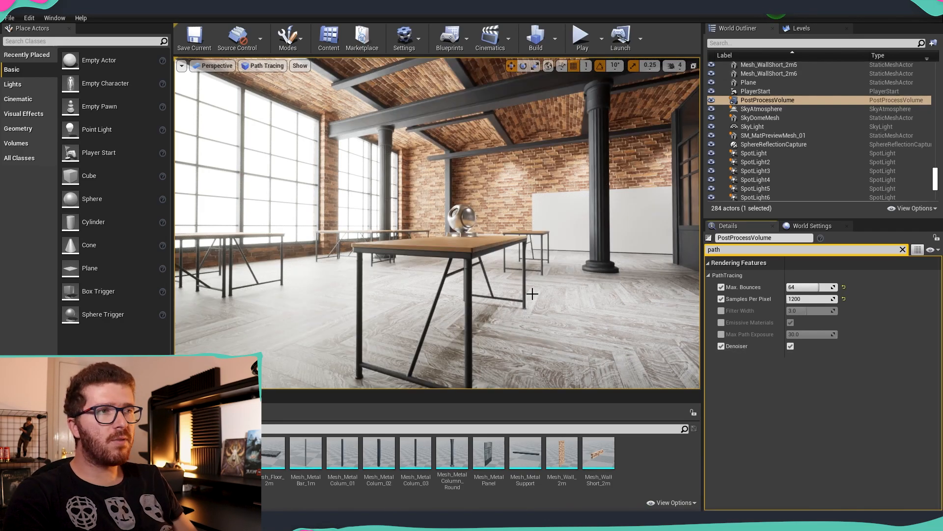
mouse_move(736, 346)
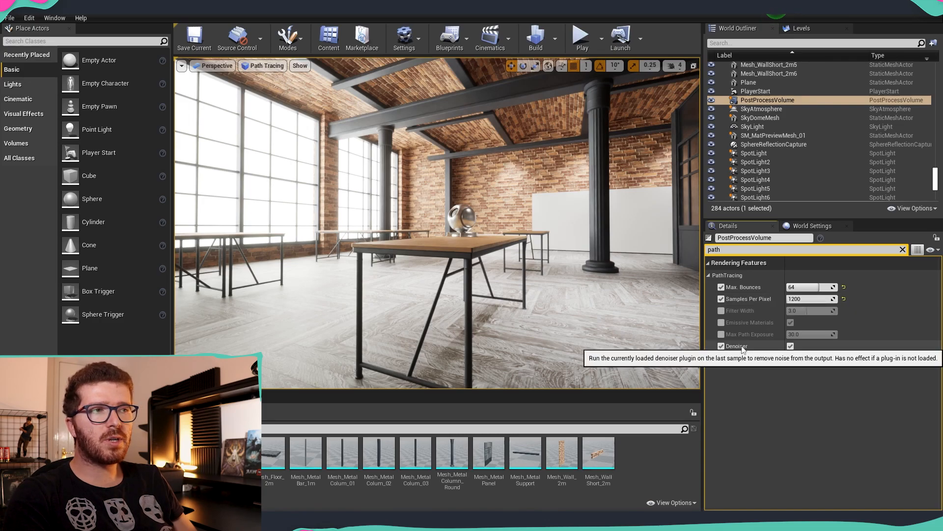
mouse_move(221, 311)
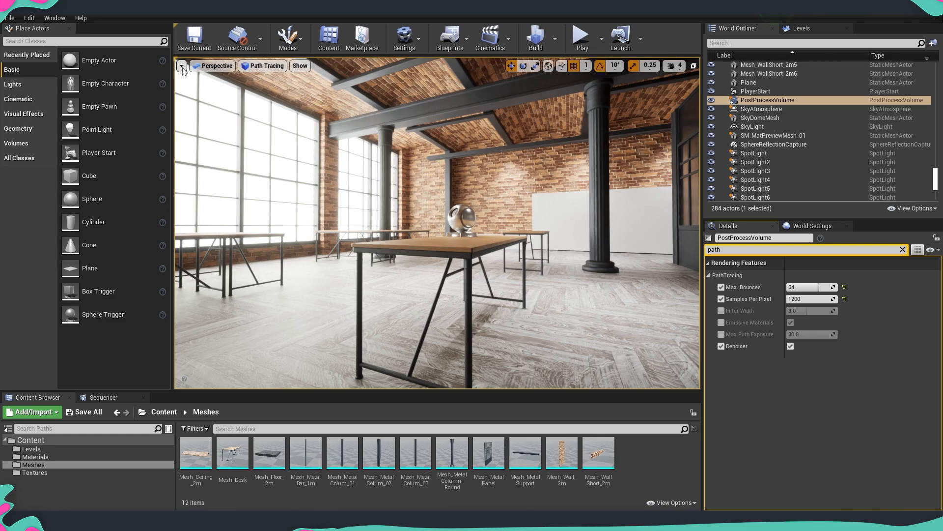
left_click(182, 65)
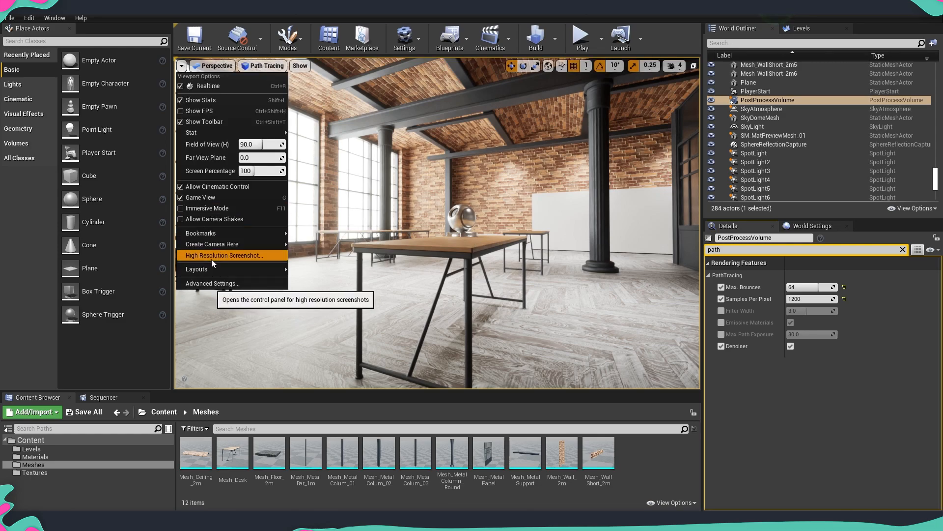
left_click(224, 255)
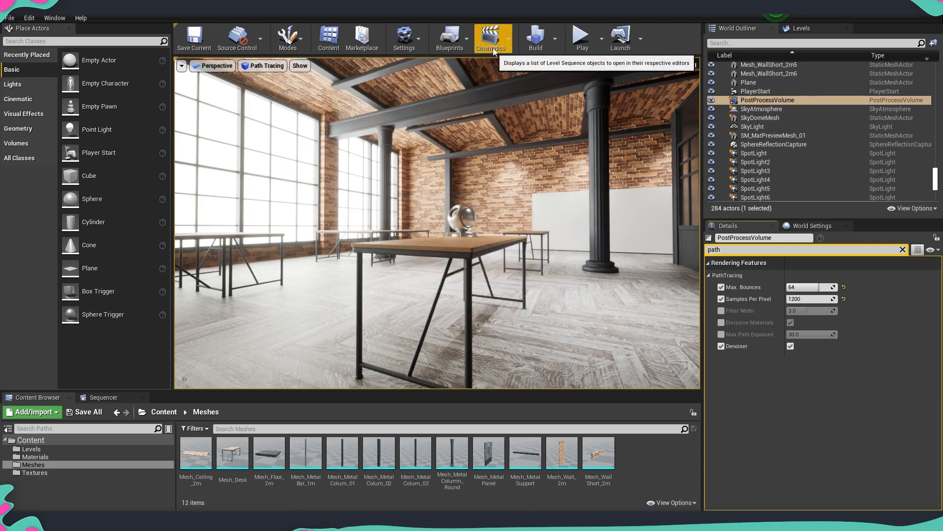
- Add a level sequence from Cinematics and save it as NewLevelSequence
left_click(493, 38)
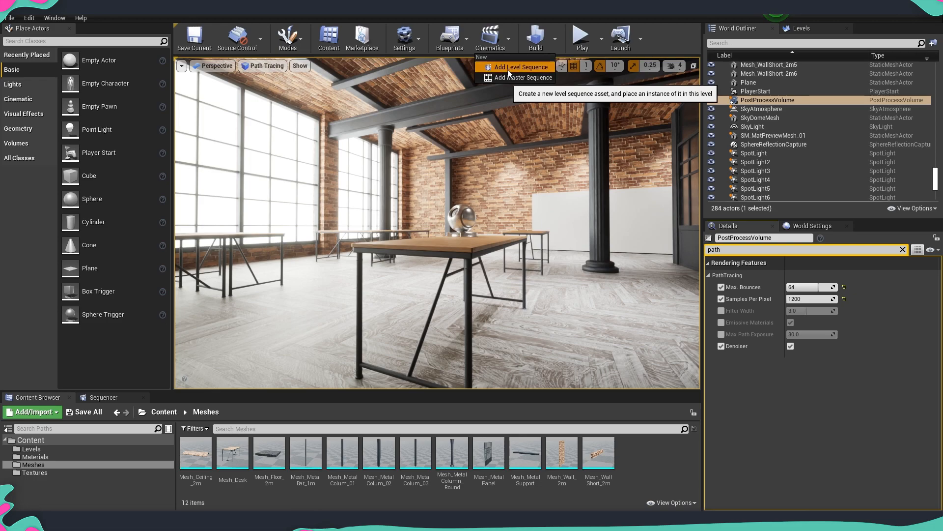
left_click(519, 67)
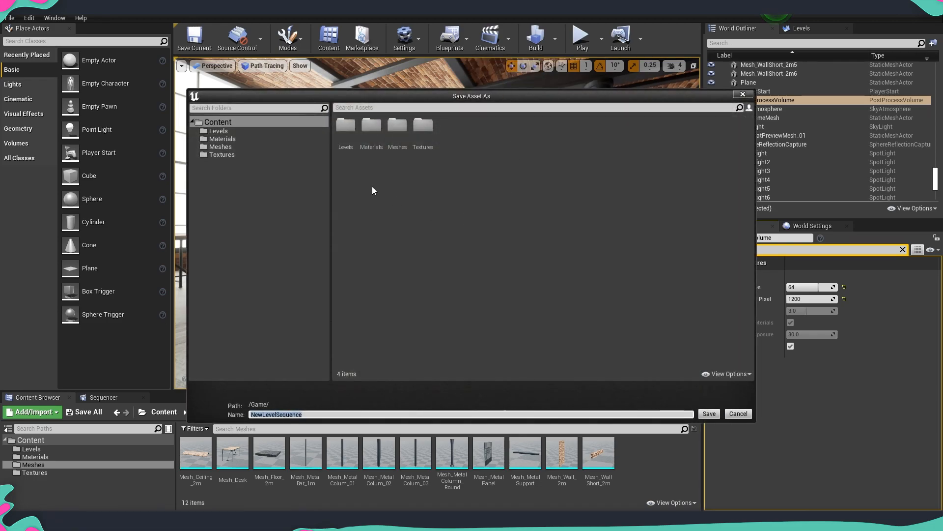
mouse_move(391, 316)
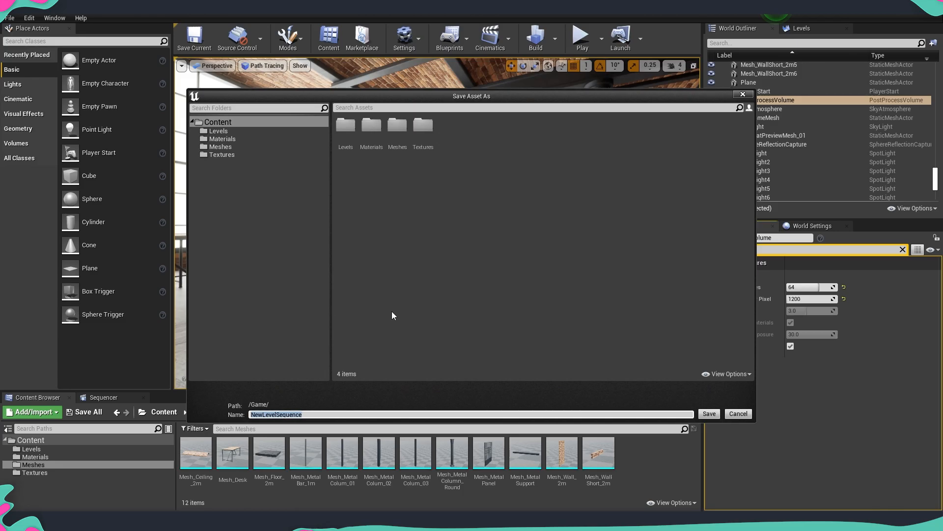
left_click(708, 413)
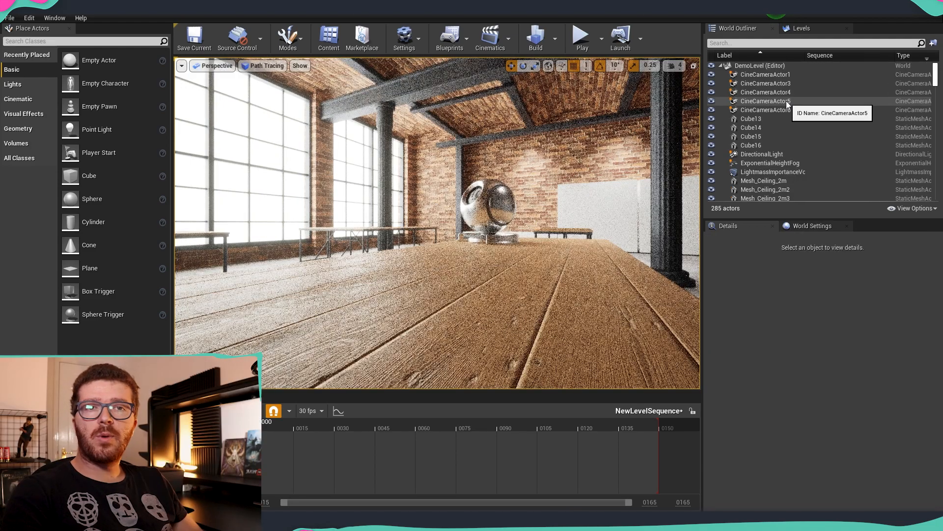
- Pick CineCameraActor5 for the sequence, with path tracing set to 5500 samples per pixel
left_click(766, 101)
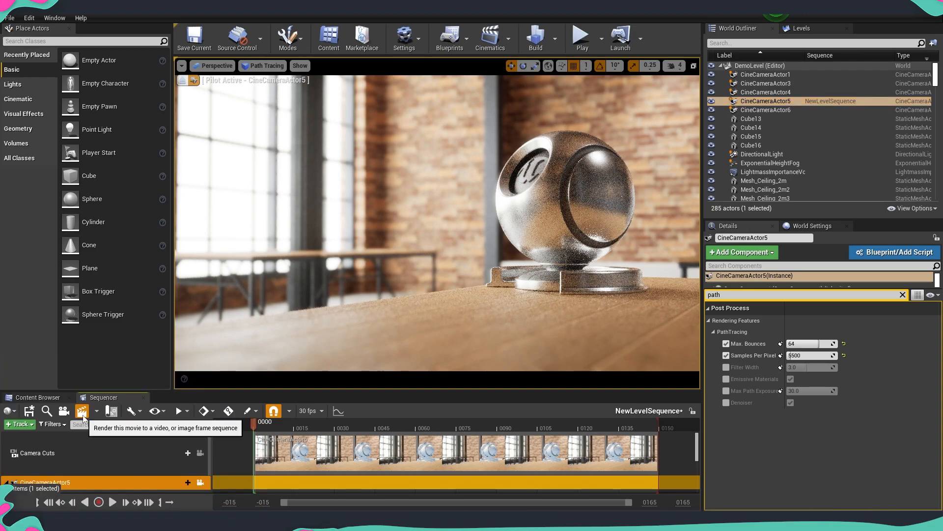
- In Render Movie Settings, choose PNG image sequence output at 1920 x 1080
left_click(82, 410)
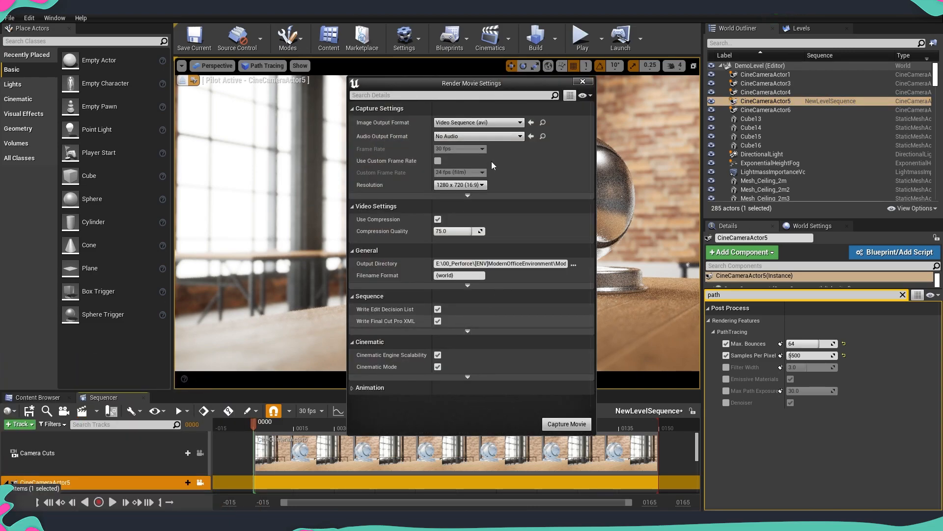
left_click(478, 122)
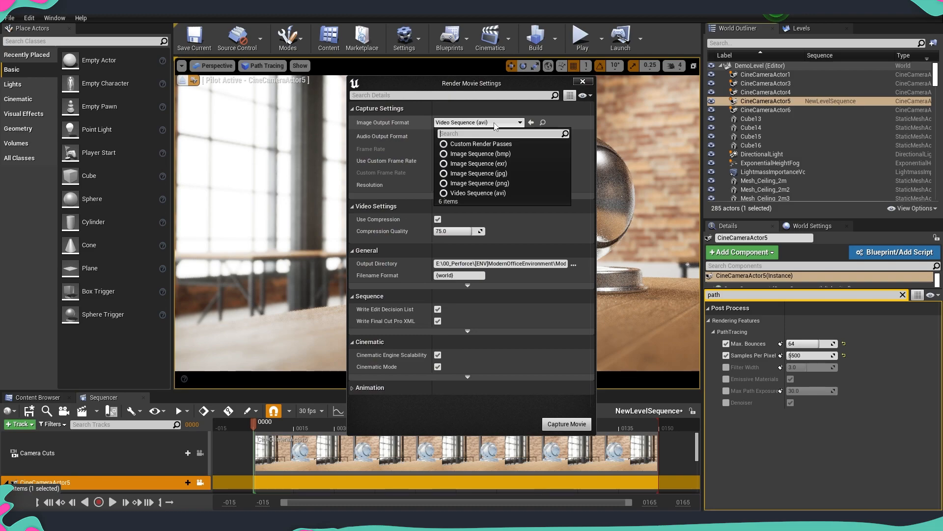
mouse_move(478, 183)
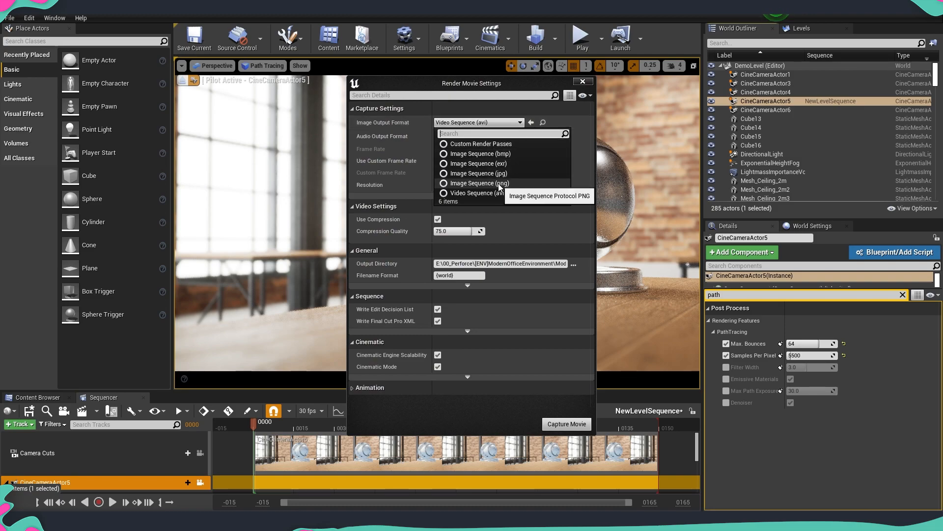
mouse_move(481, 193)
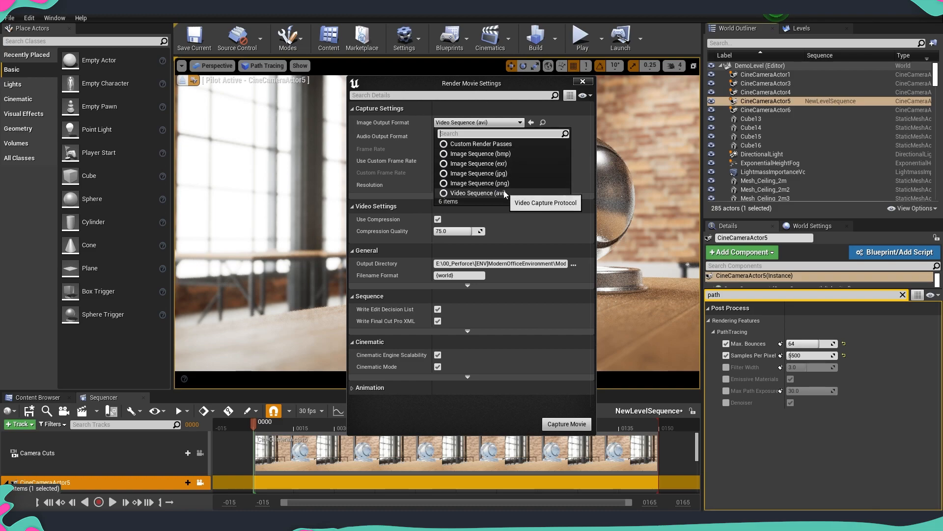
mouse_move(478, 183)
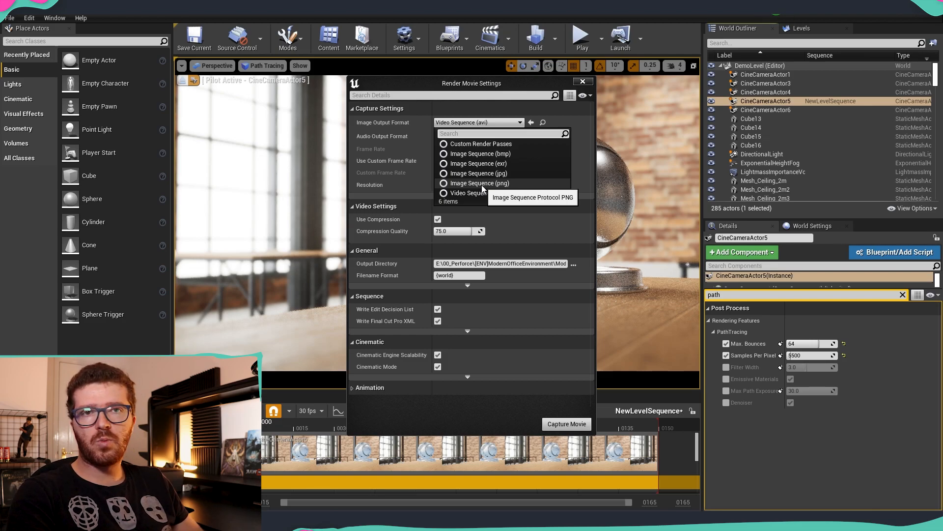
left_click(479, 183)
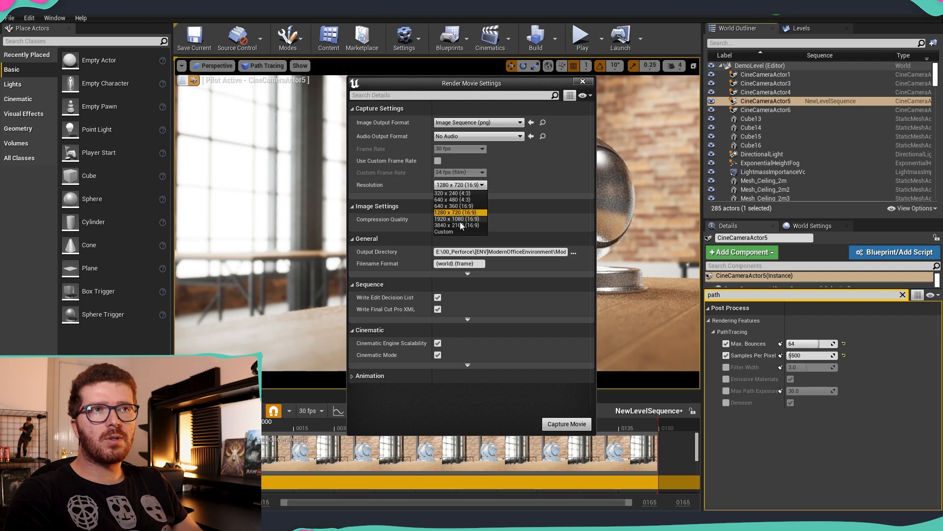
mouse_move(456, 223)
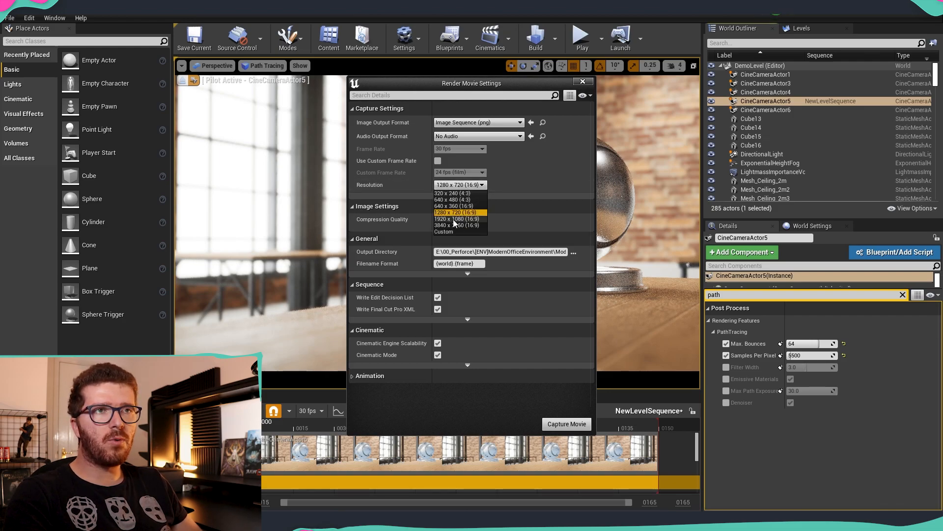
left_click(456, 218)
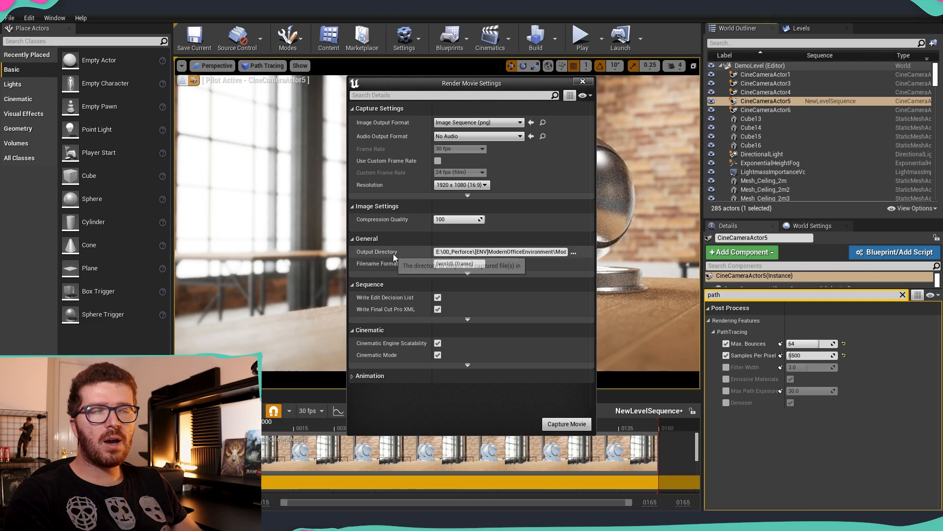
mouse_move(502, 252)
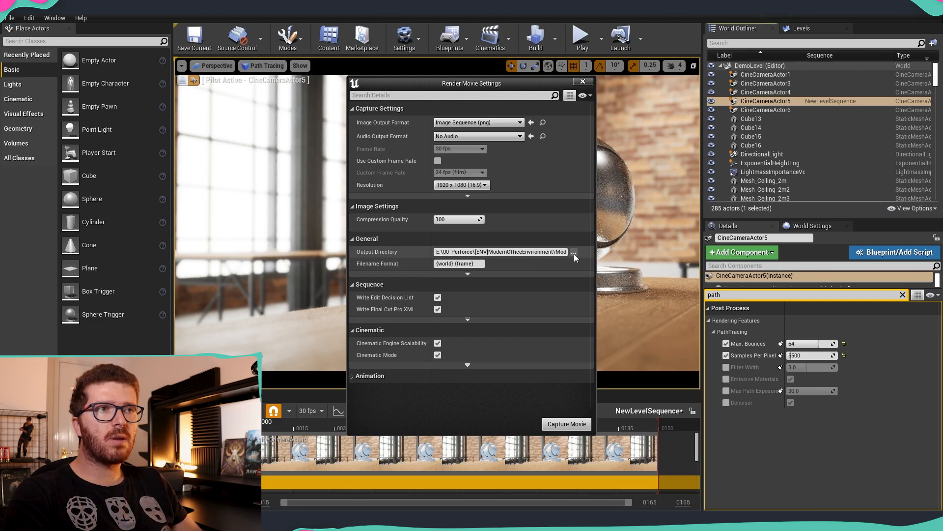
- Point the render output directory to the Desktop folder
left_click(573, 251)
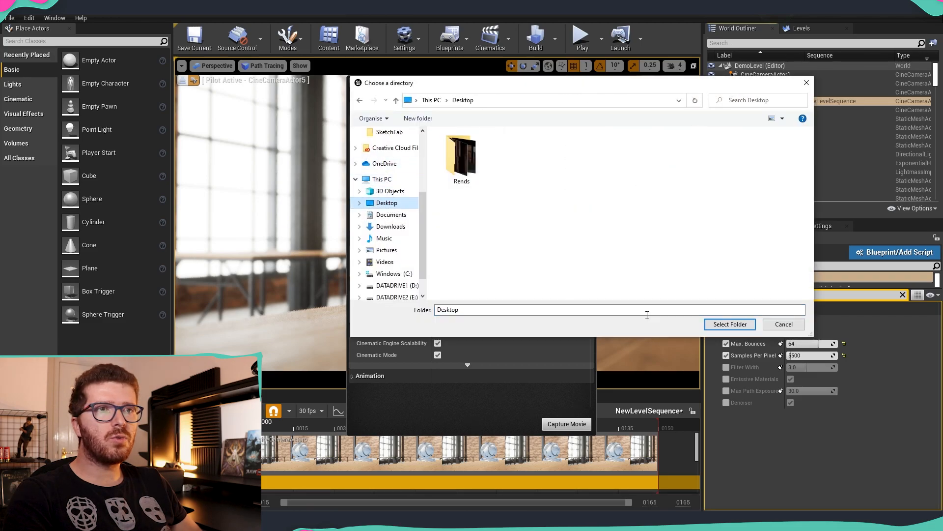
left_click(728, 324)
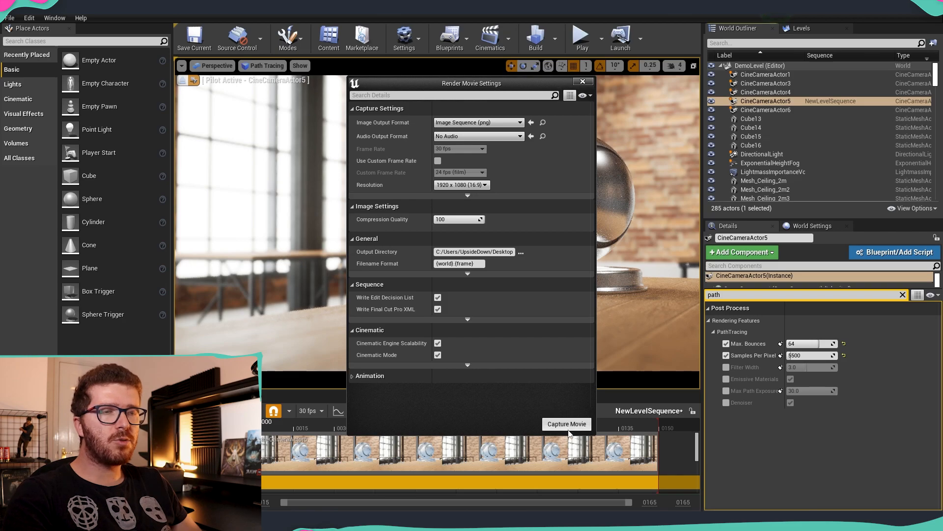
mouse_move(490, 401)
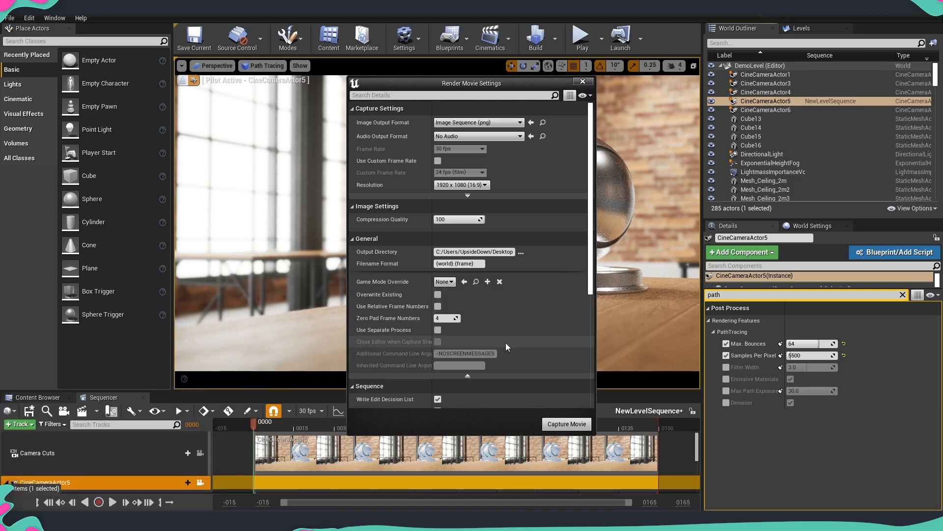
- Tick Use Path Tracer in the Cinematic section, keeping 64 samples per pixel
scroll("down", 3)
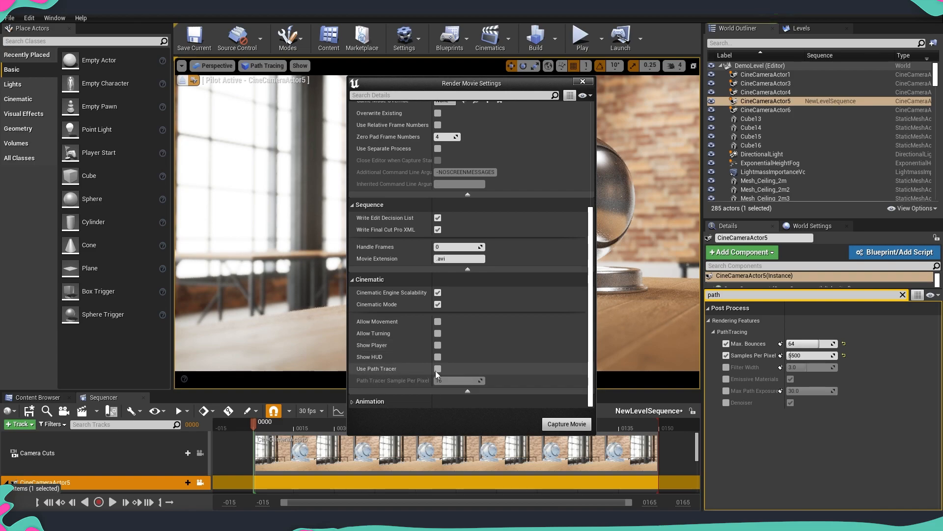
left_click(438, 368)
type("64")
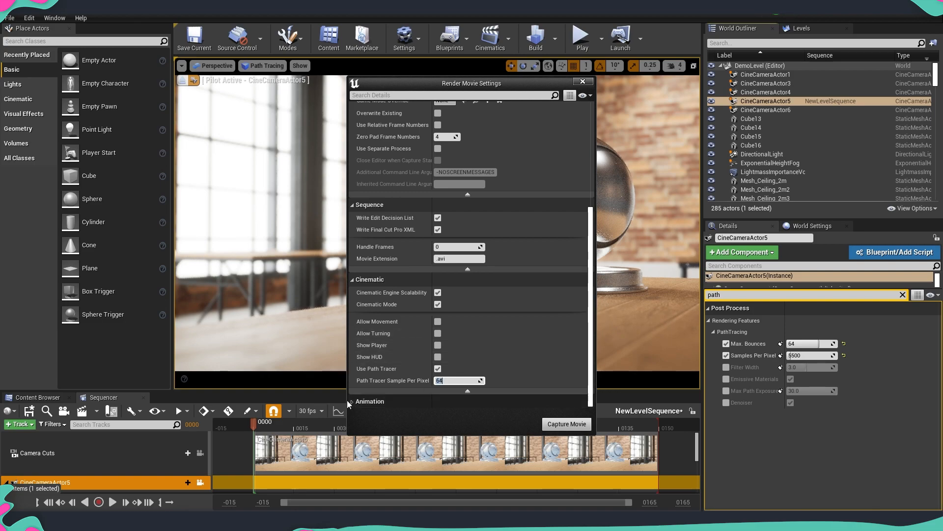
scroll("down", 3)
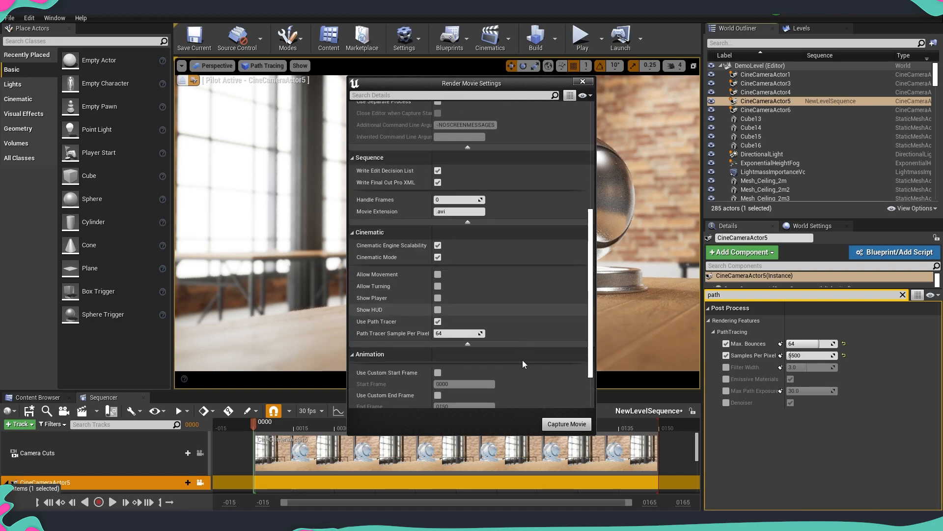
scroll("down", 3)
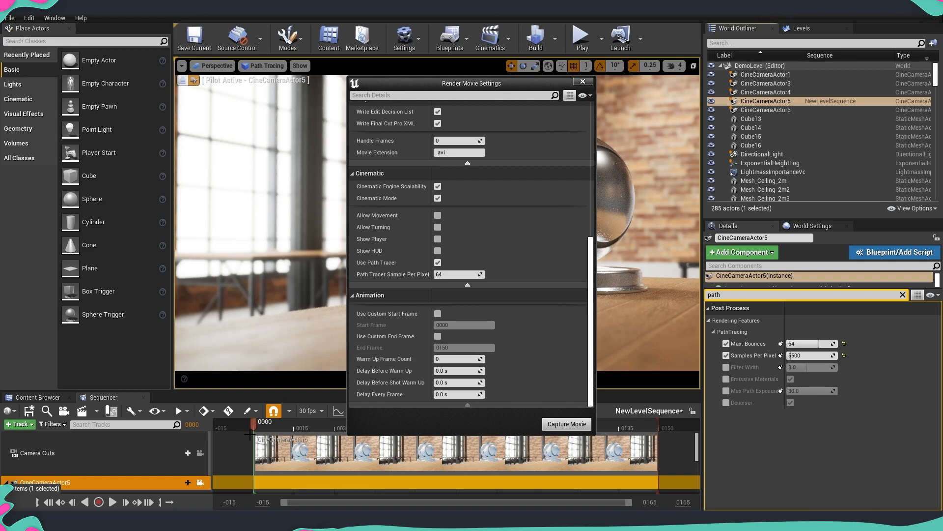
mouse_move(653, 452)
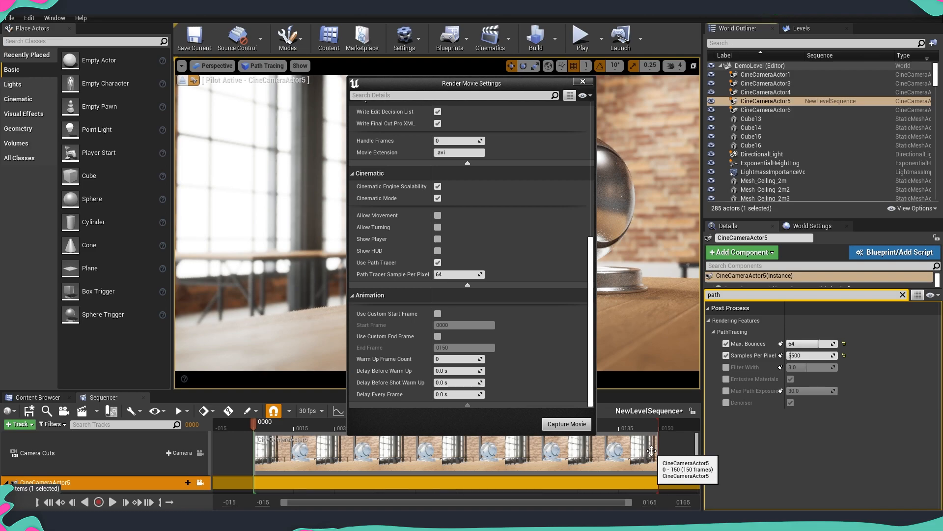
mouse_move(445, 323)
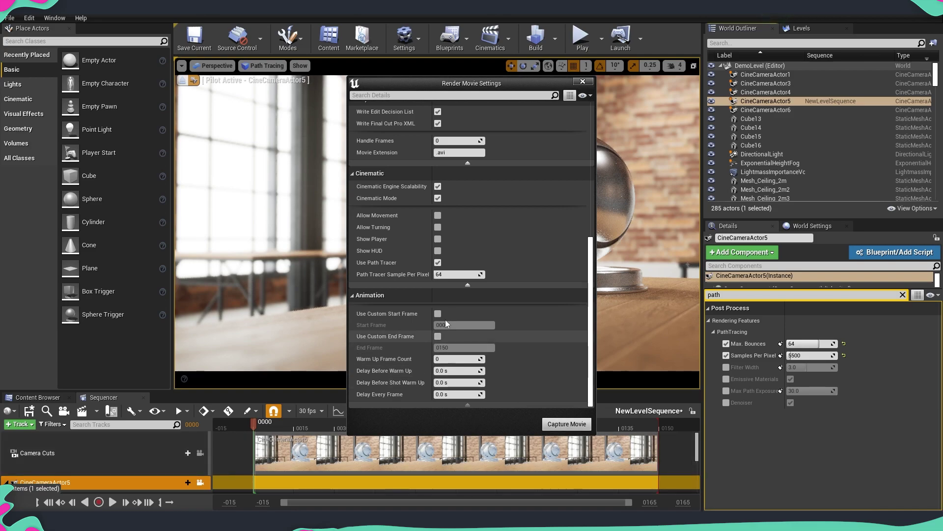
- Enable a custom frame range from start frame 0000 to end frame 0001
left_click(438, 313)
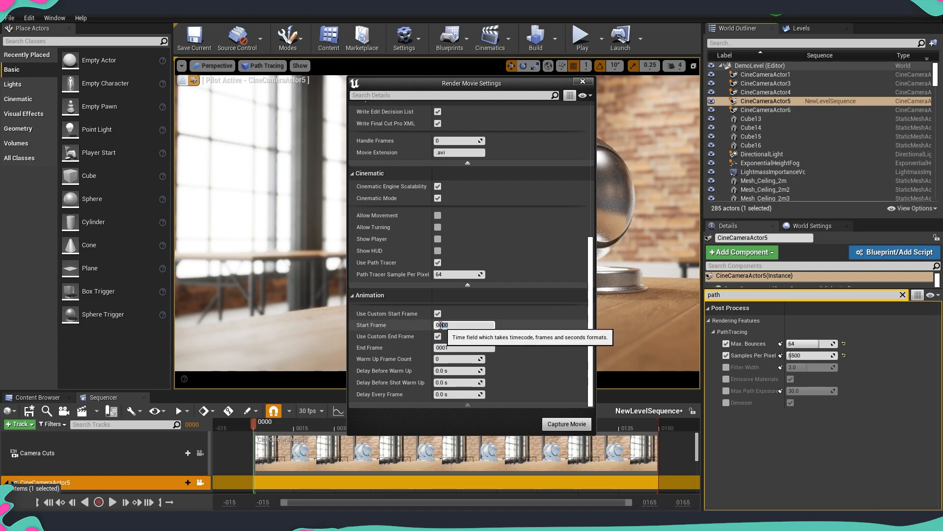
left_click(464, 348)
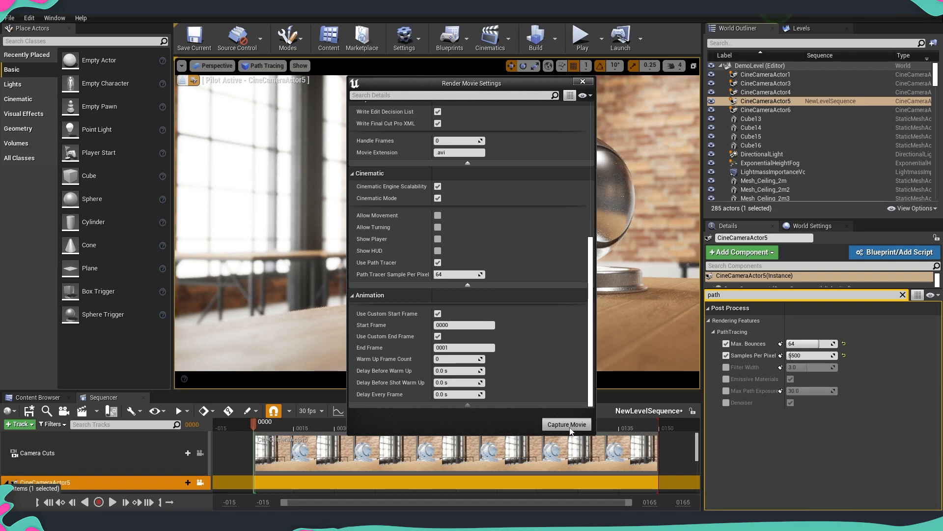
- Capture the movie, rendering the path-traced frame DemoLevel.0000.png to the Desktop
left_click(566, 424)
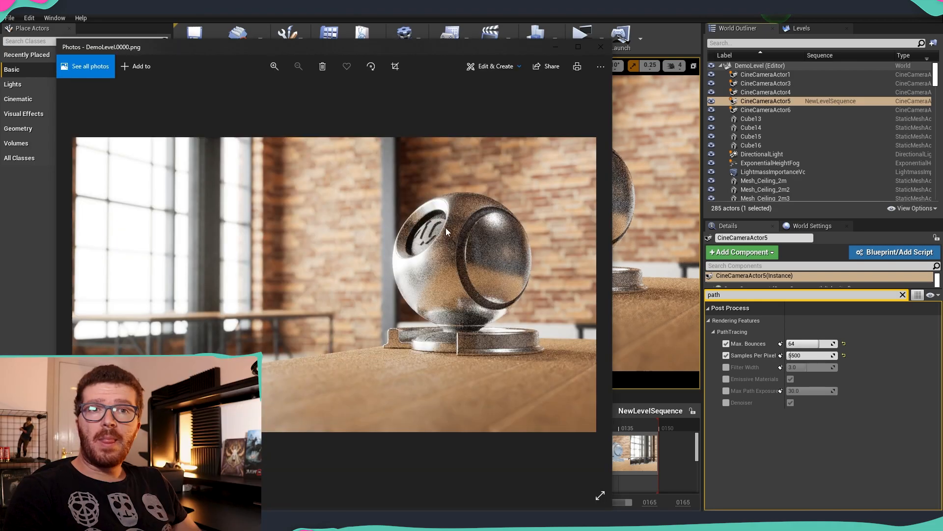
mouse_move(357, 377)
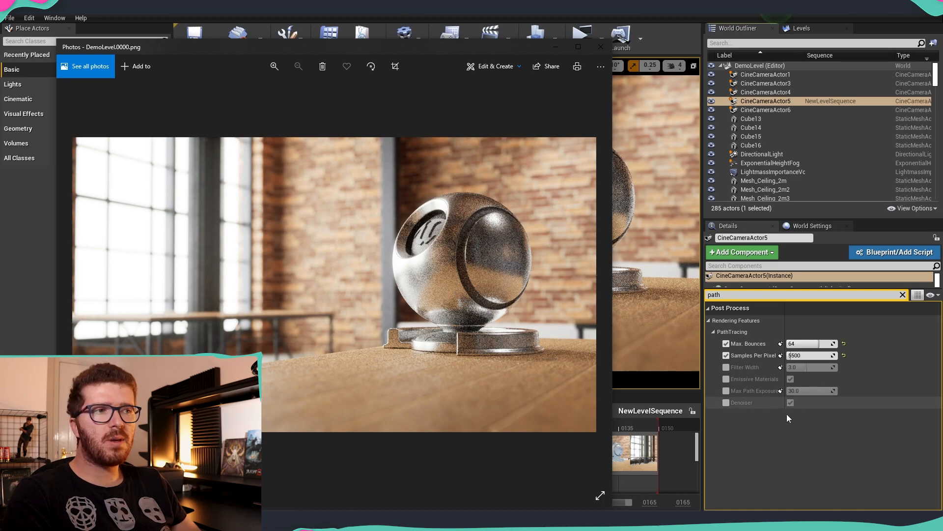
mouse_move(726, 421)
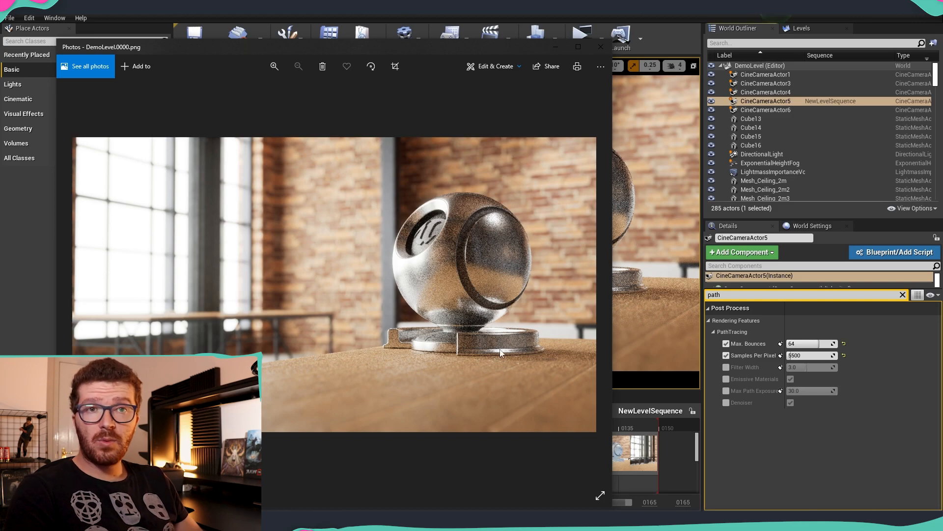
mouse_move(503, 258)
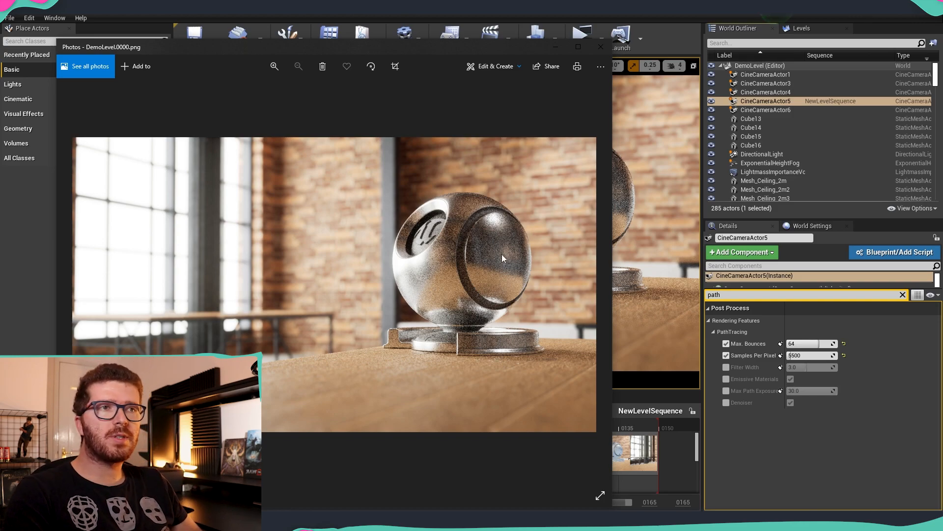